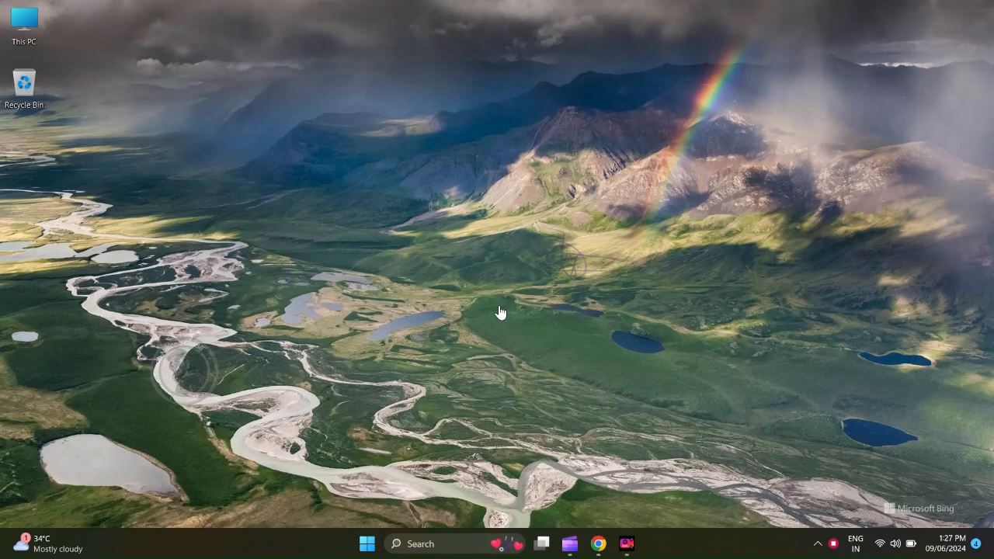
{"action": "mouse_move", "coordinate": [663, 312]}
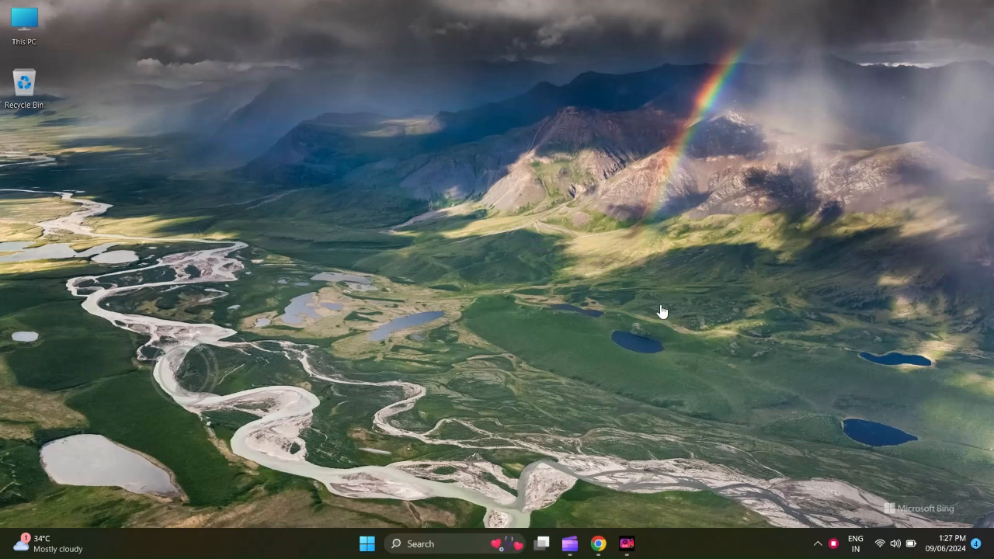
{"action": "mouse_move", "coordinate": [497, 225]}
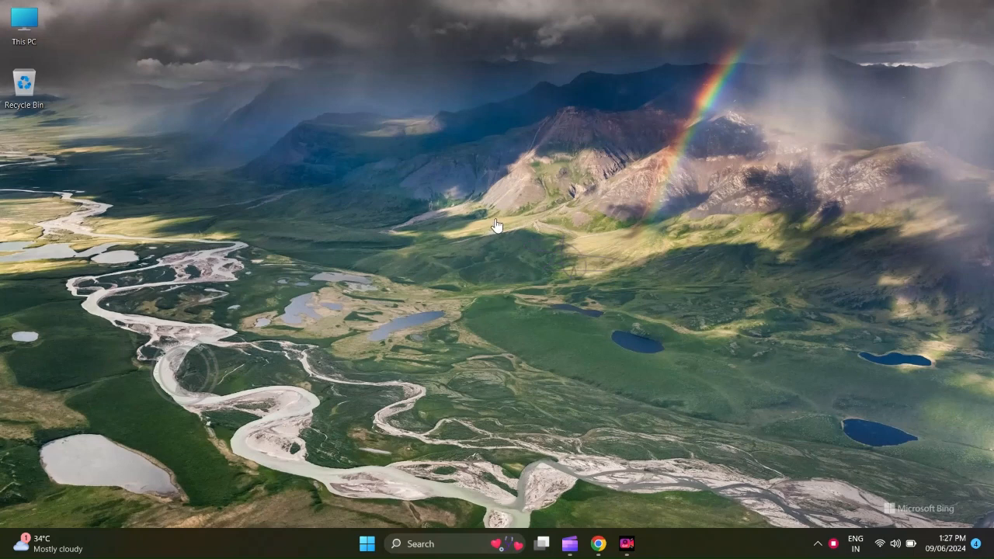
{"action": "mouse_move", "coordinate": [508, 215]}
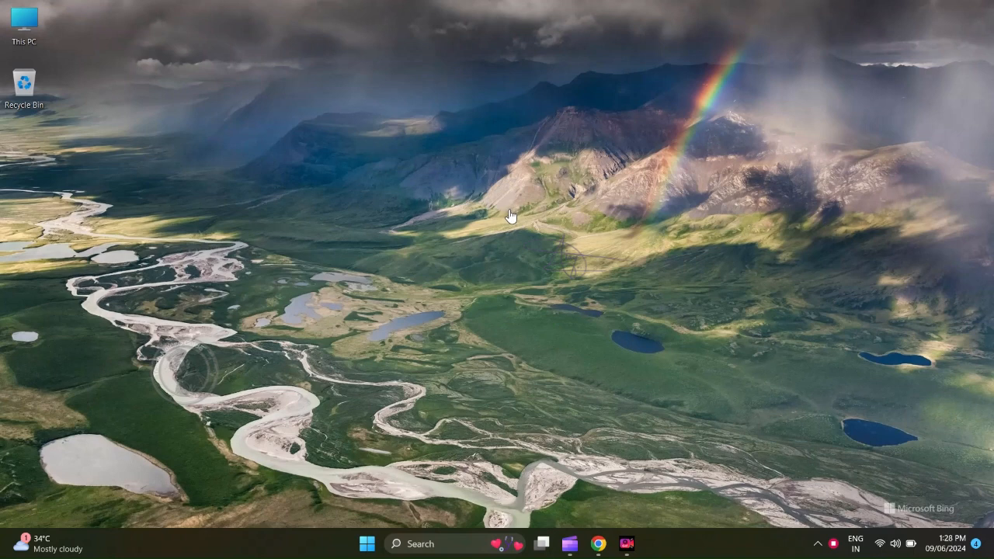
{"action": "mouse_move", "coordinate": [388, 476]}
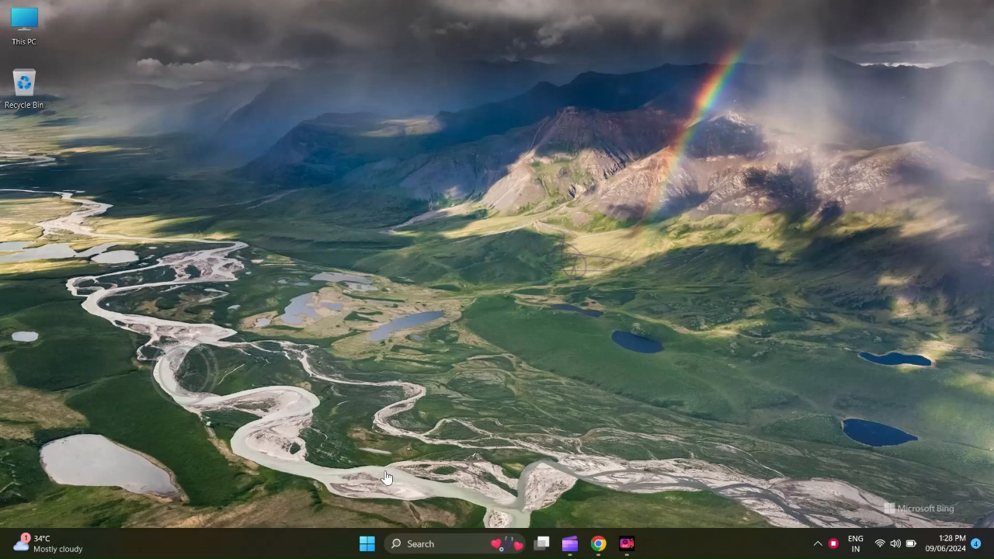
{"action": "mouse_move", "coordinate": [445, 525]}
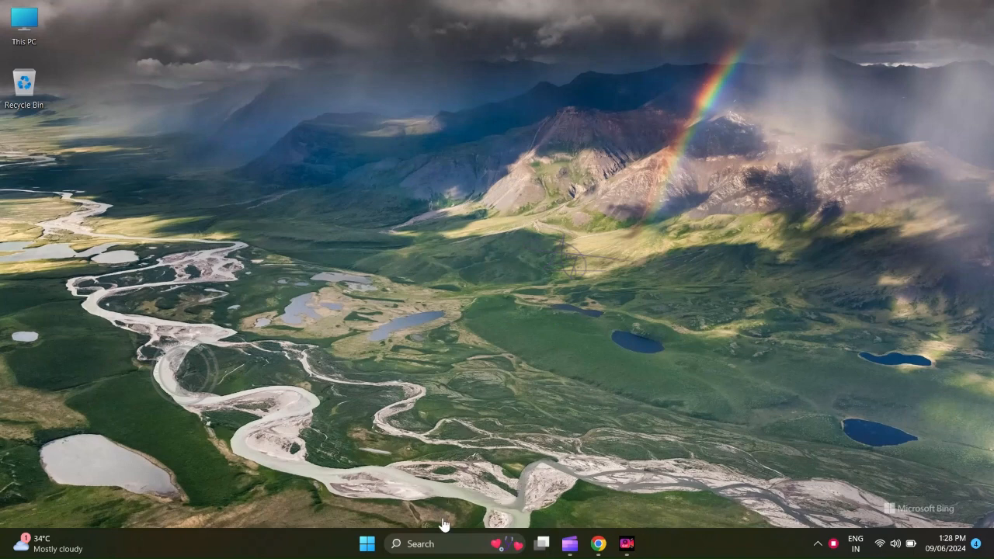
Step: Launch Microsoft Store from the Start menu's pinned apps
{"action": "left_click", "coordinate": [598, 543]}
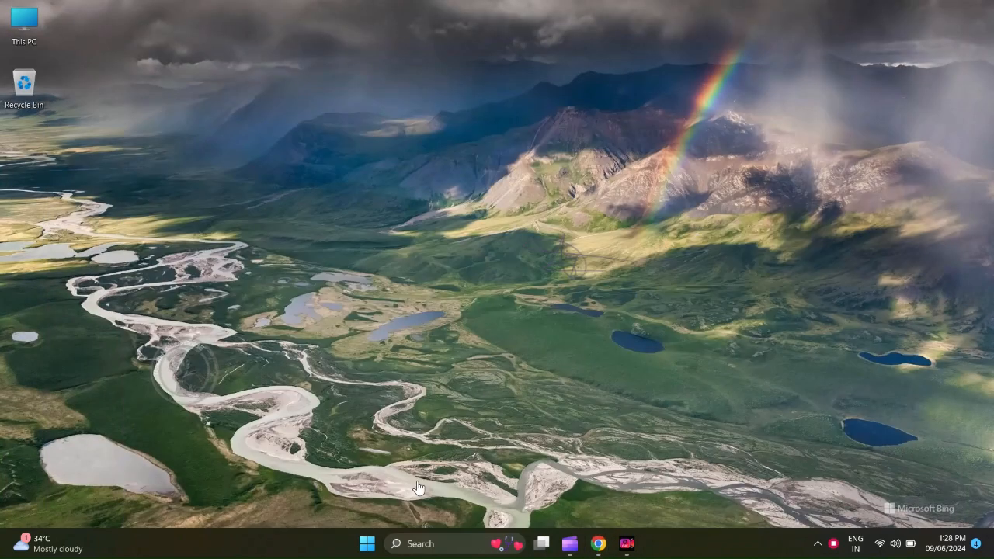
{"action": "left_click", "coordinate": [367, 543]}
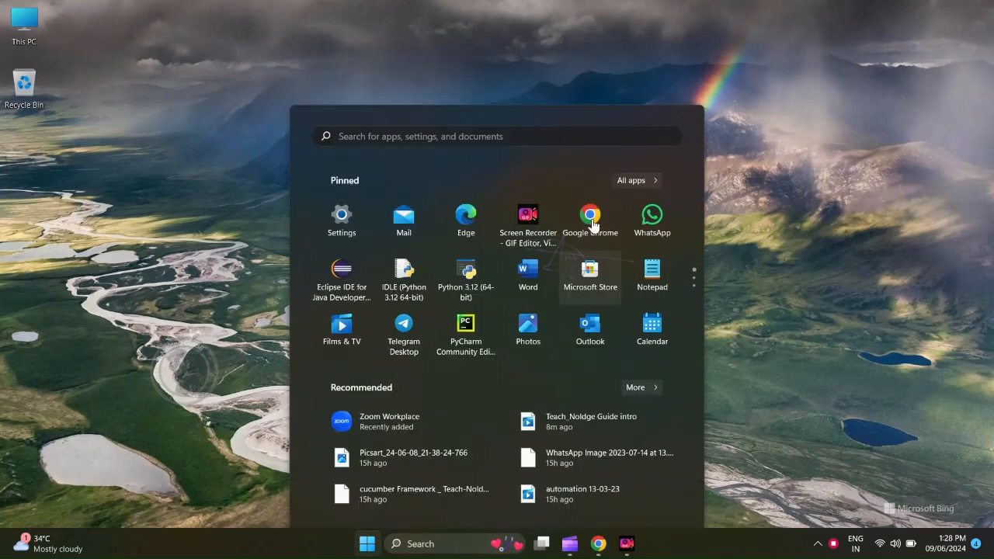
{"action": "left_click", "coordinate": [590, 271]}
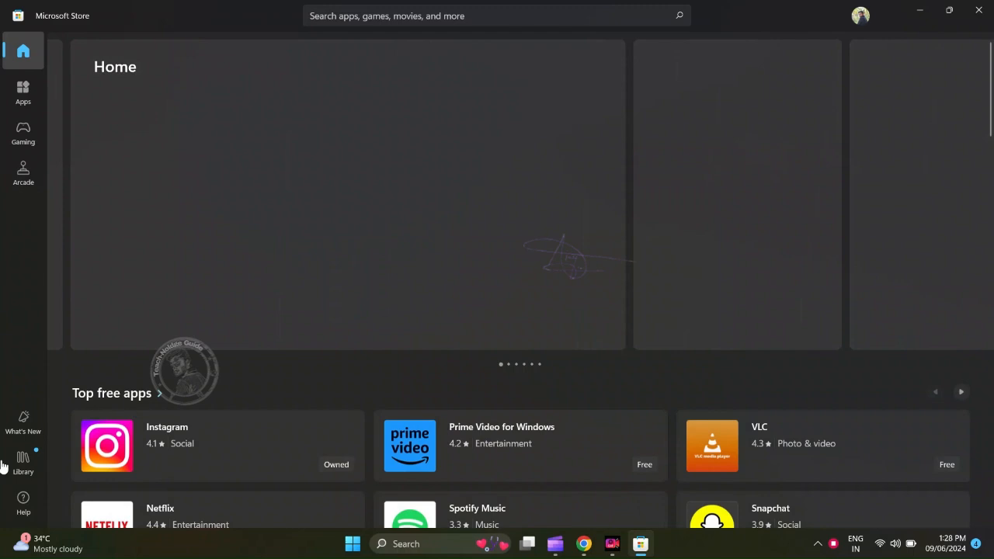
{"action": "mouse_move", "coordinate": [23, 462]}
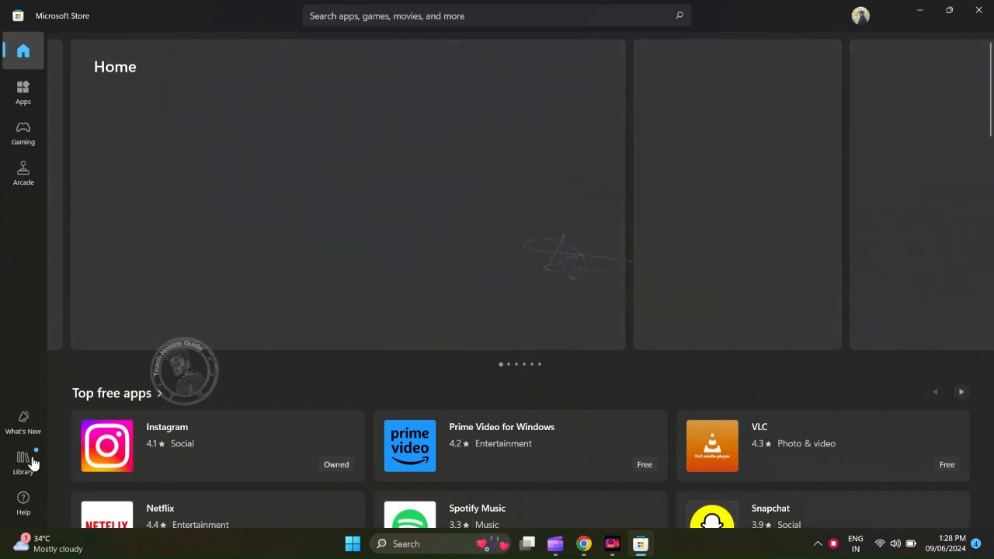
Step: Show the Store Library and scroll its installed apps down to Microsoft Clipchamp
{"action": "left_click", "coordinate": [23, 460]}
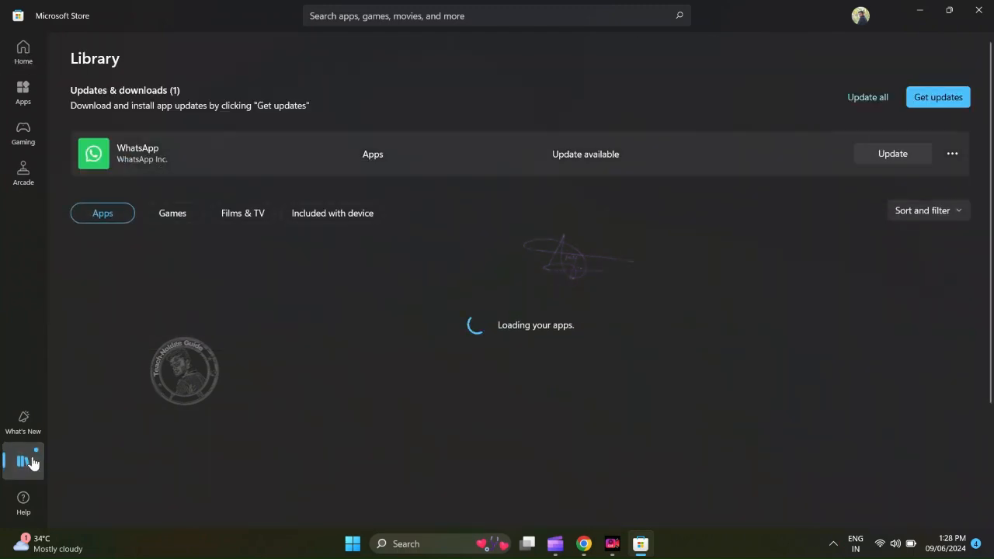
{"action": "mouse_move", "coordinate": [38, 453]}
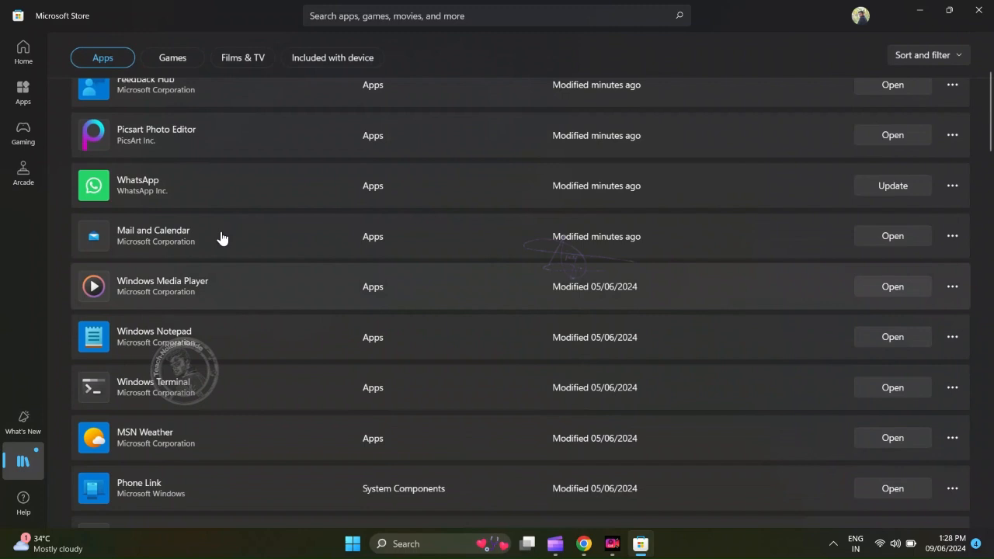
{"action": "scroll", "scroll_direction": "down", "scroll_amount": 3}
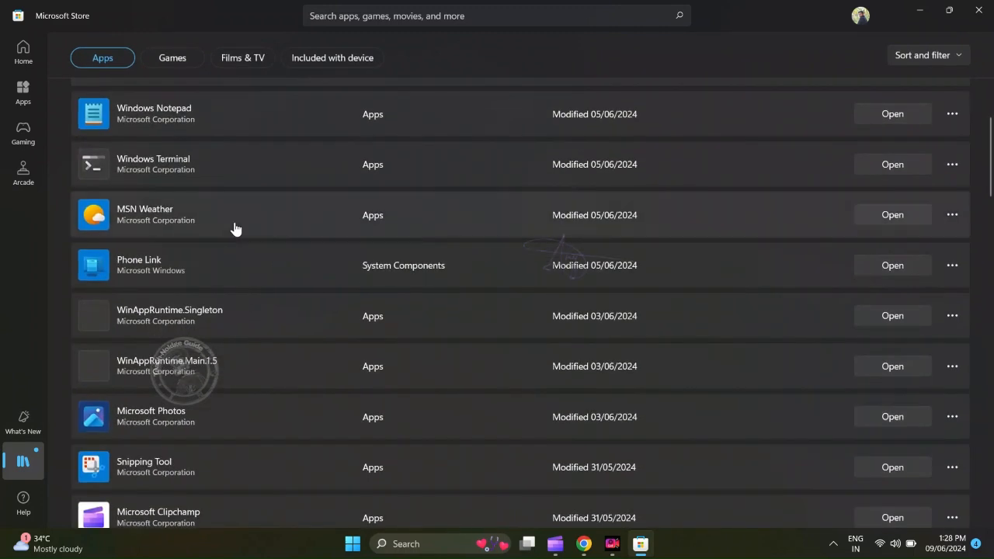
{"action": "mouse_move", "coordinate": [266, 280]}
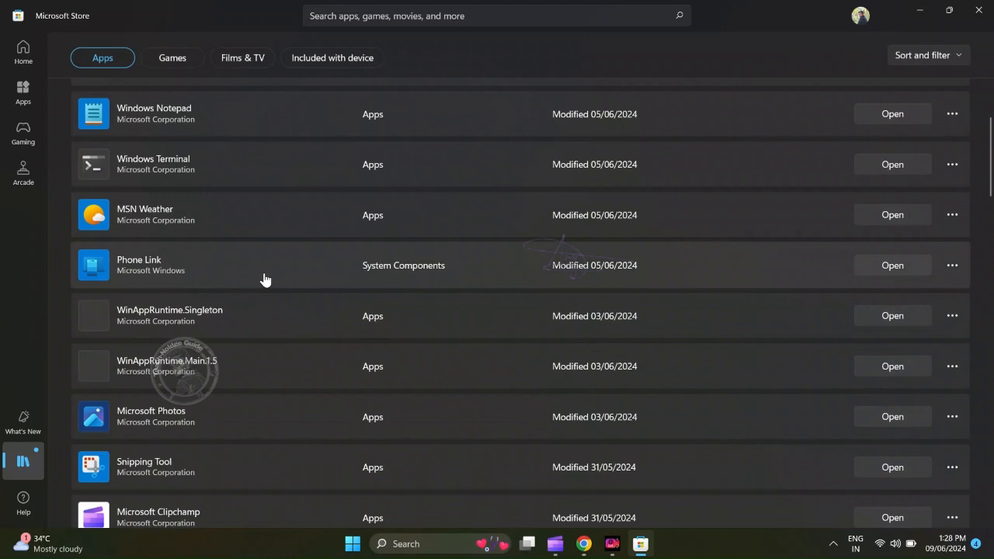
{"action": "mouse_move", "coordinate": [272, 298]}
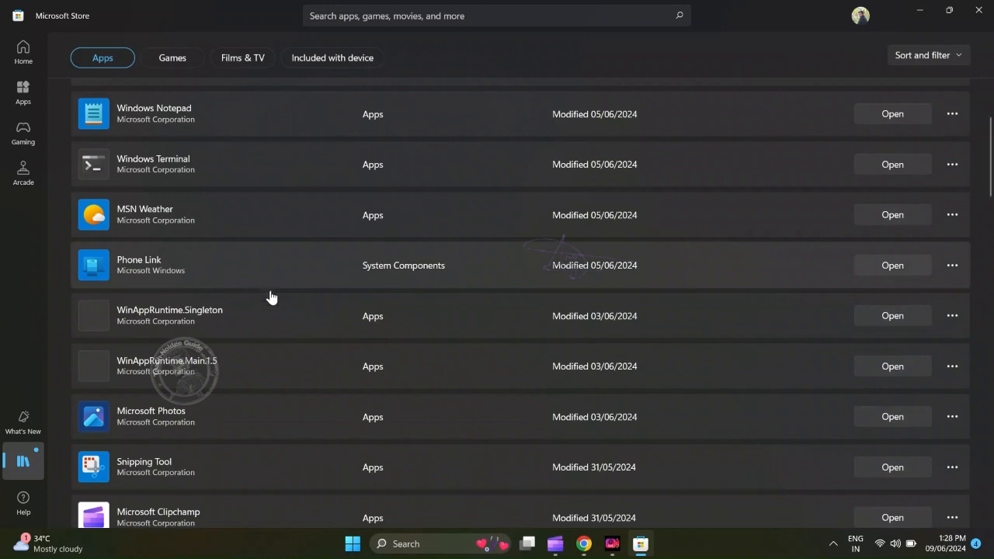
{"action": "scroll", "scroll_direction": "down", "scroll_amount": 3}
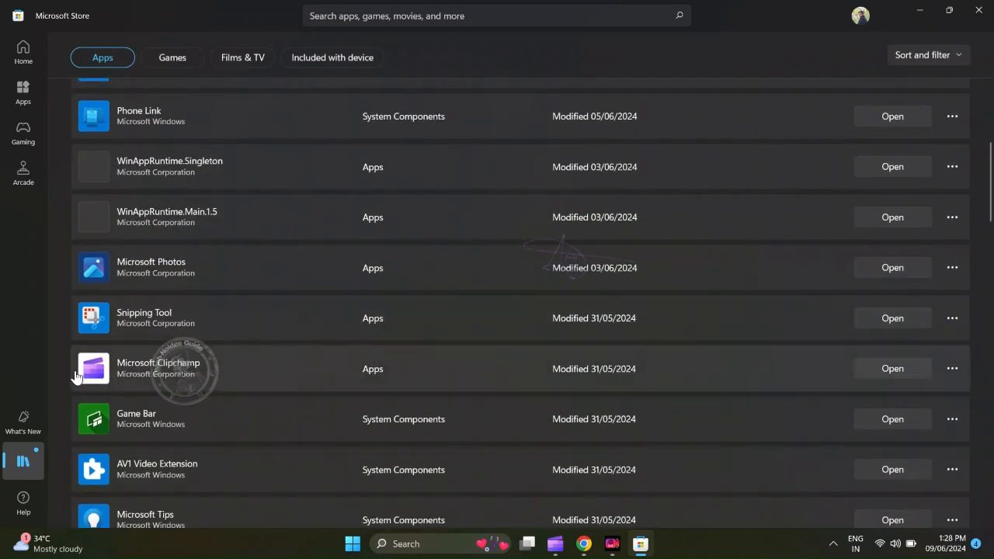
Step: Open Clipchamp's Store page, view its next screenshot, and launch the app
{"action": "left_click", "coordinate": [159, 368]}
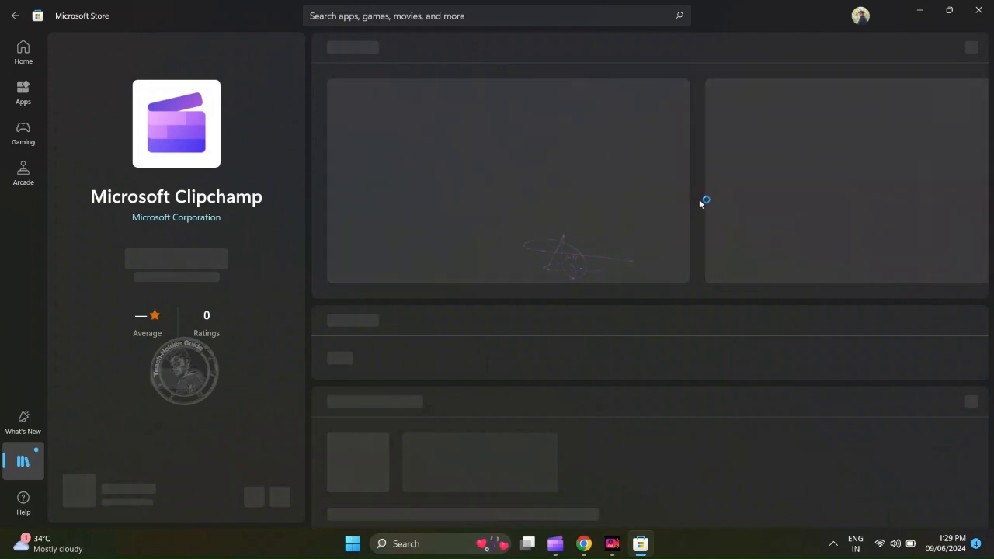
{"action": "mouse_move", "coordinate": [718, 192]}
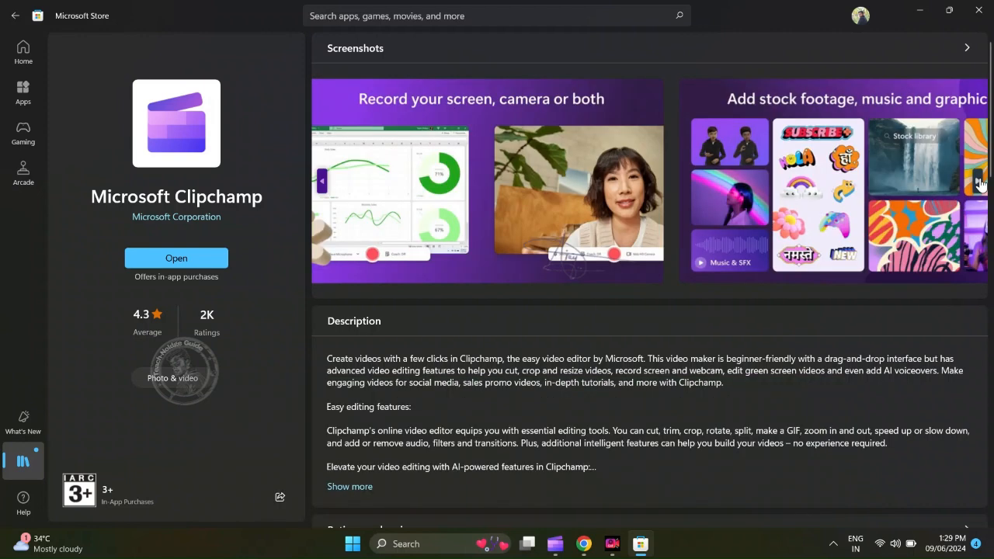
{"action": "left_click", "coordinate": [979, 182]}
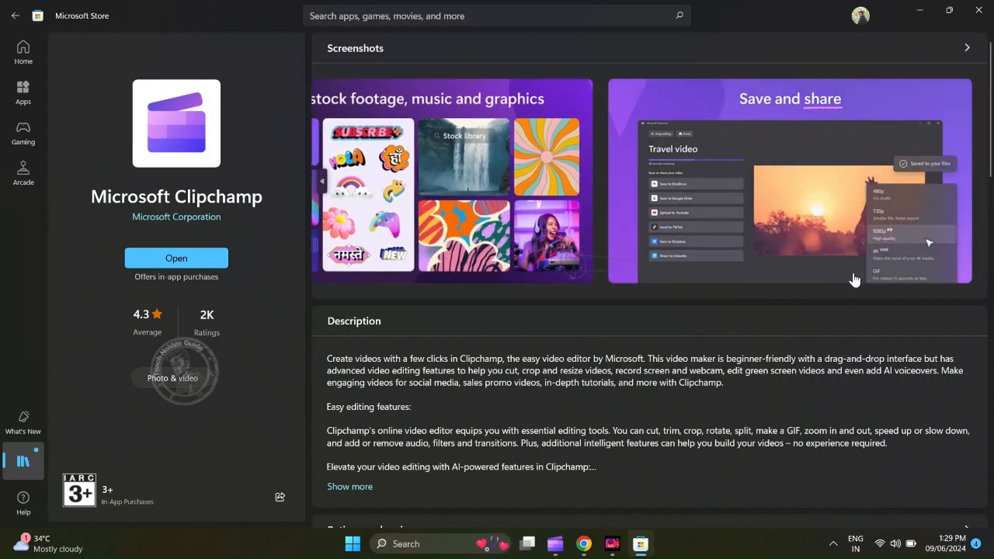
{"action": "left_click", "coordinate": [176, 258]}
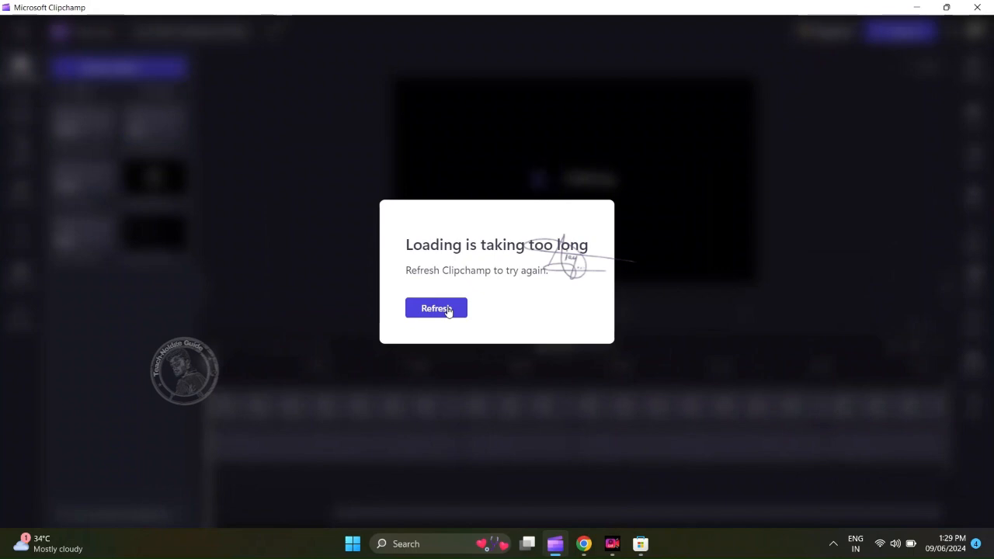
Step: Refresh Clipchamp after the 'Loading is taking too long' error
{"action": "left_click", "coordinate": [436, 308]}
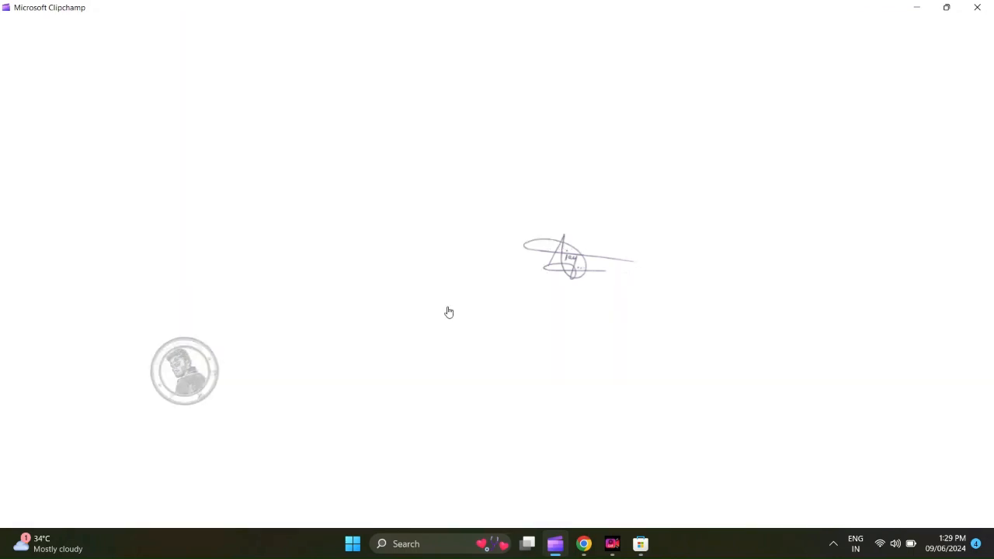
{"action": "mouse_move", "coordinate": [476, 304]}
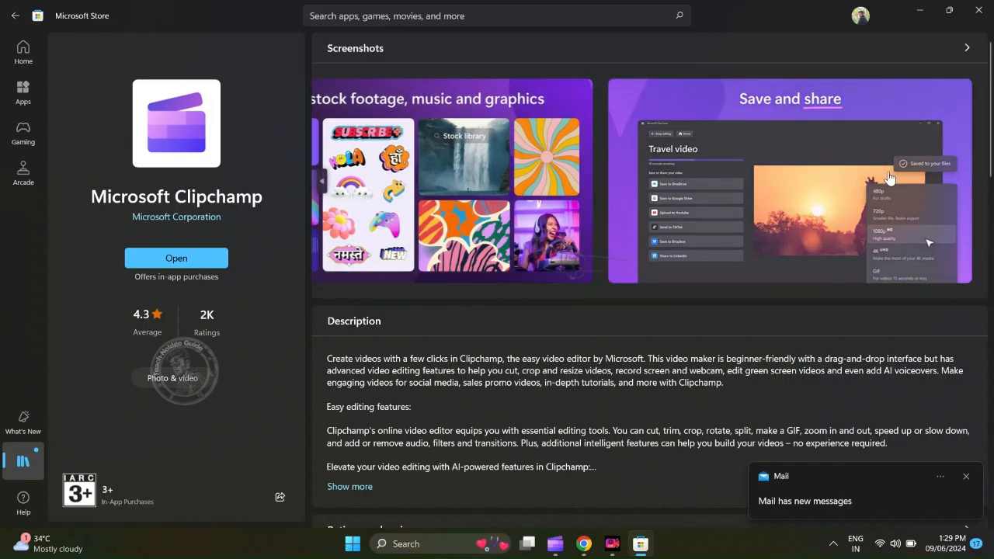
Step: Go back to the first Clipchamp screenshot and scroll down to People also view
{"action": "left_click", "coordinate": [325, 186]}
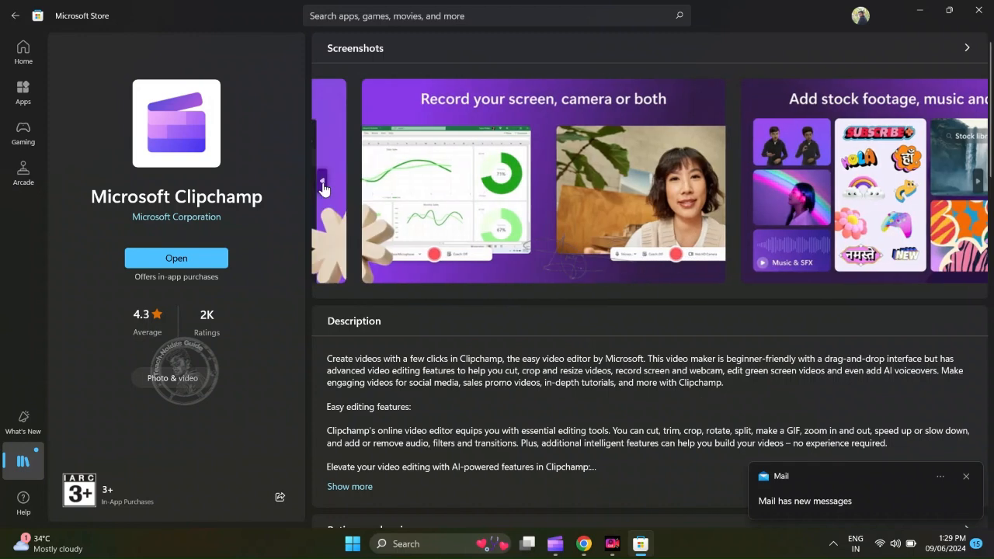
{"action": "left_click", "coordinate": [324, 187]}
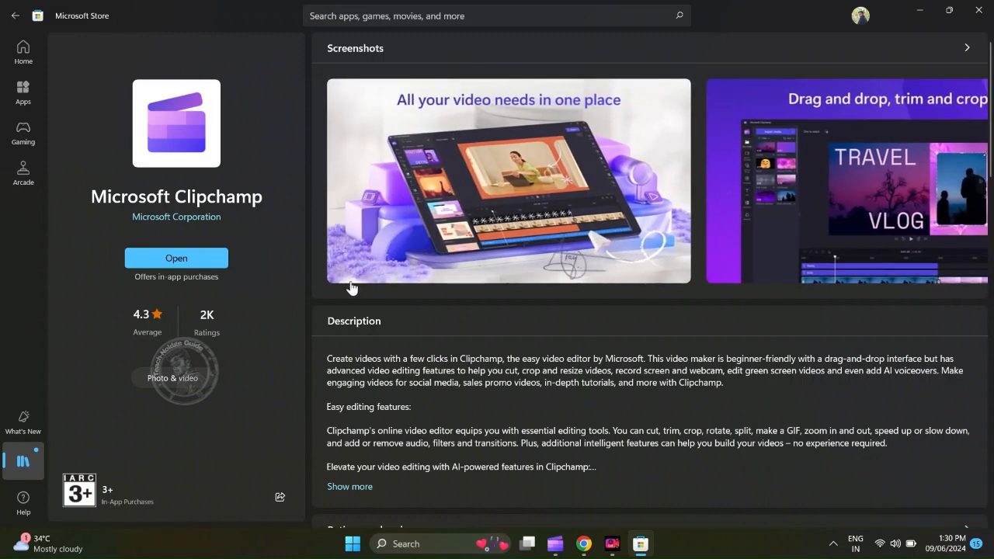
{"action": "scroll", "scroll_direction": "down", "scroll_amount": 3}
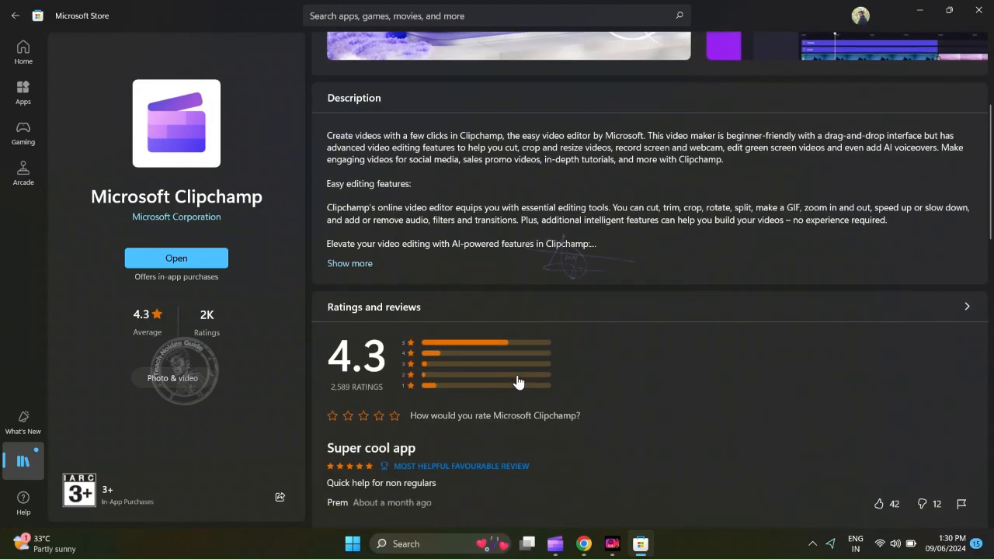
{"action": "scroll", "scroll_direction": "down", "scroll_amount": 3}
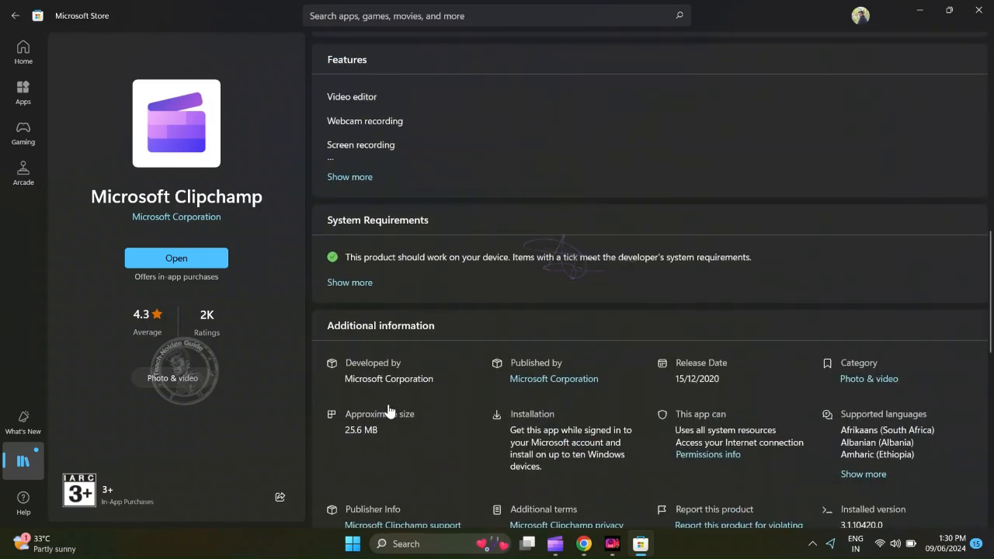
{"action": "scroll", "scroll_direction": "down", "scroll_amount": 3}
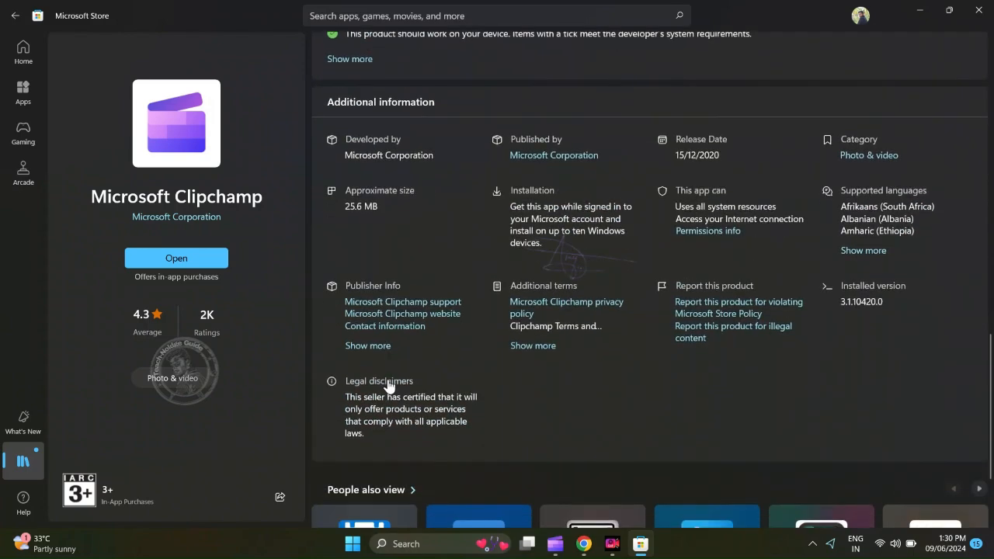
{"action": "mouse_move", "coordinate": [657, 219]}
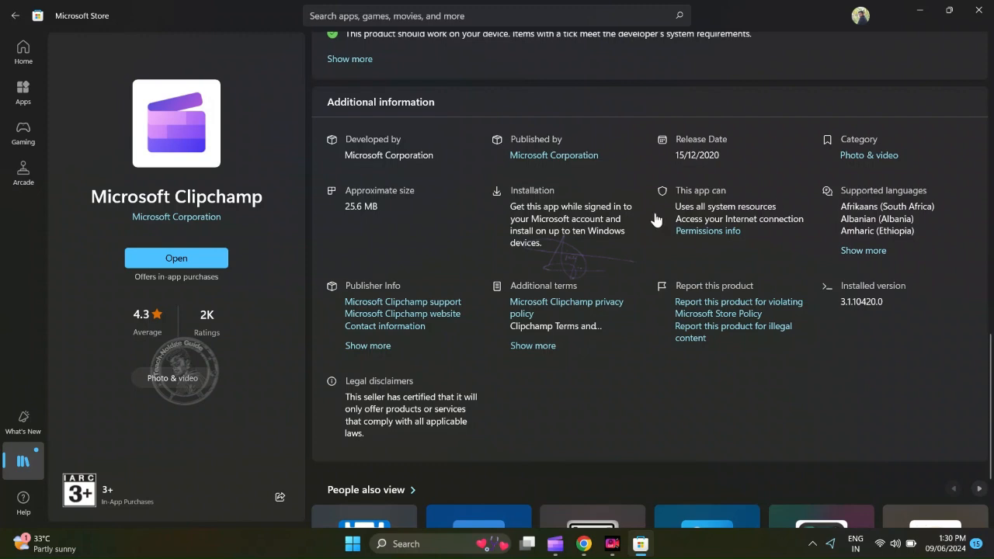
{"action": "scroll", "scroll_direction": "down", "scroll_amount": 3}
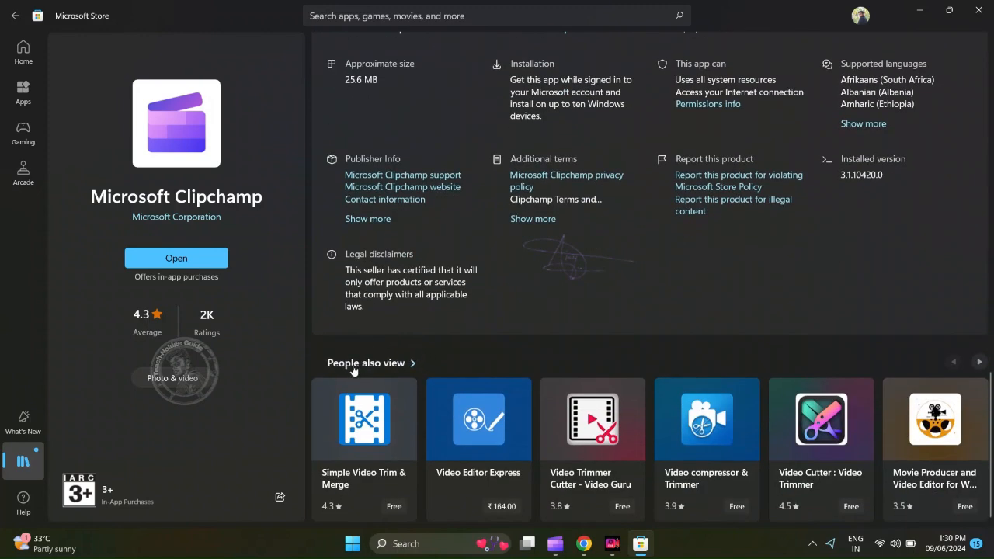
Step: Bring the Clipchamp window back to the front from its Store page
{"action": "left_click", "coordinate": [177, 258]}
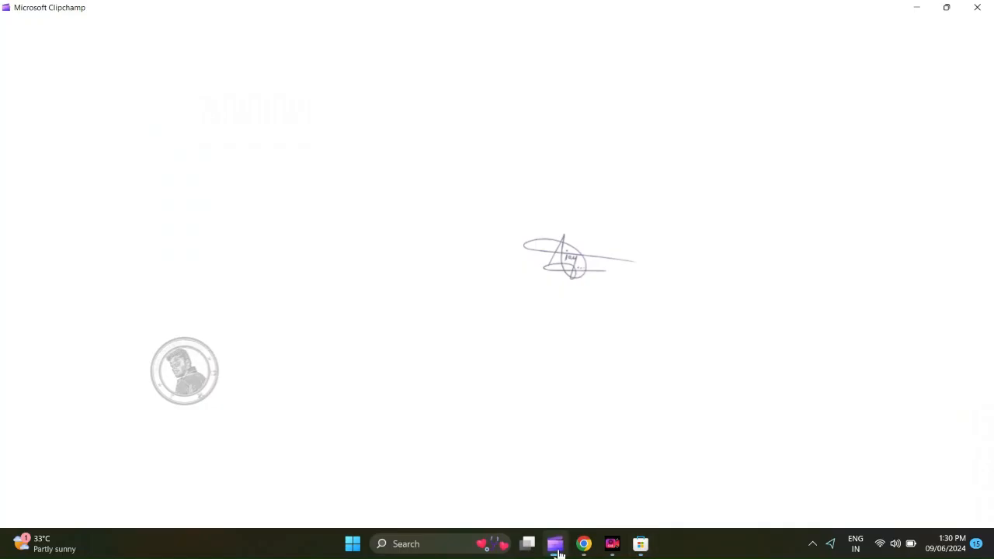
{"action": "mouse_move", "coordinate": [526, 205]}
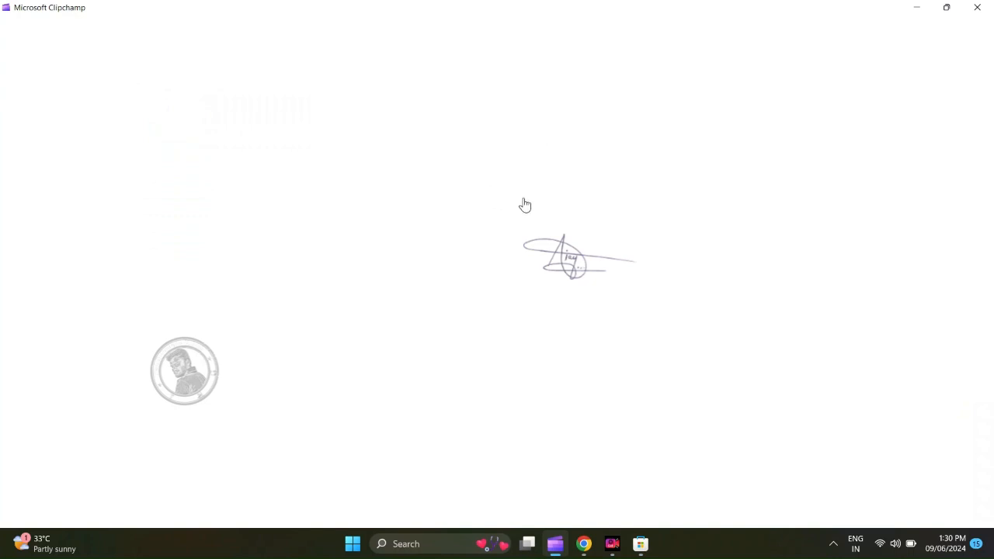
{"action": "mouse_move", "coordinate": [555, 407]}
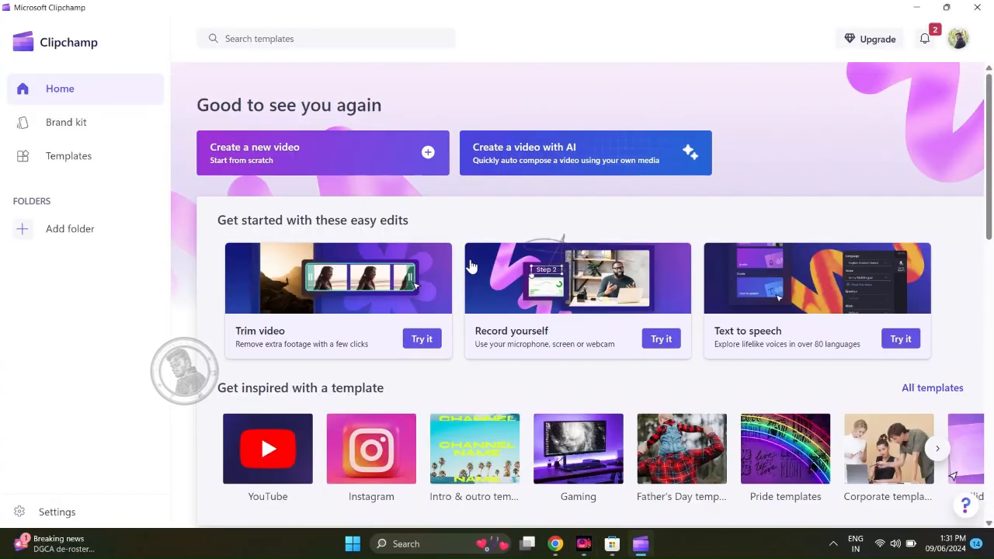
{"action": "mouse_move", "coordinate": [142, 177]}
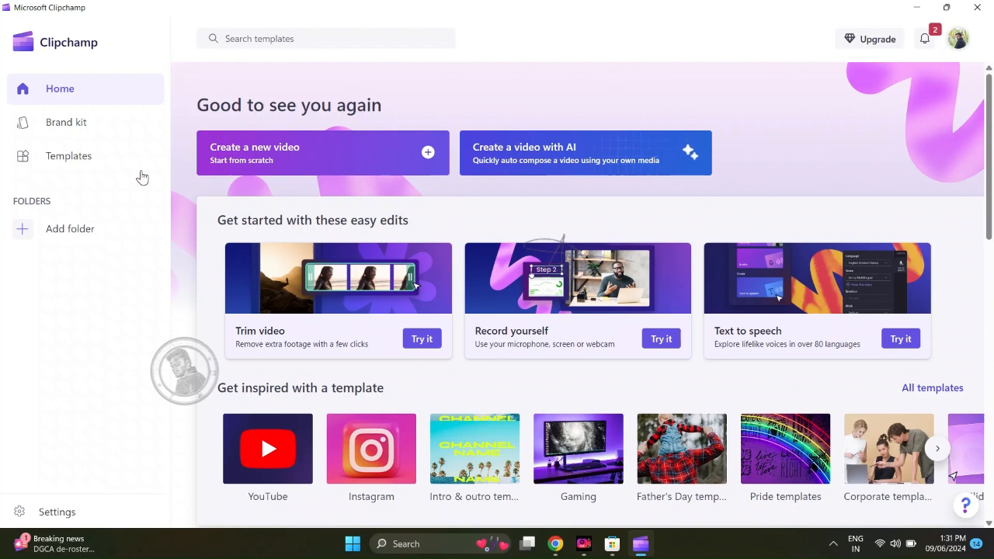
{"action": "mouse_move", "coordinate": [272, 154]}
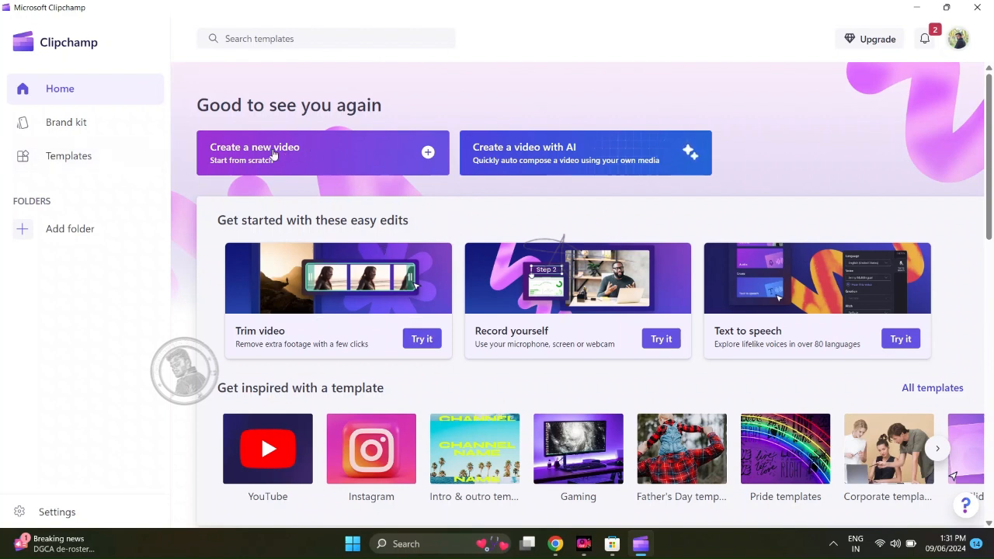
{"action": "mouse_move", "coordinate": [657, 159]}
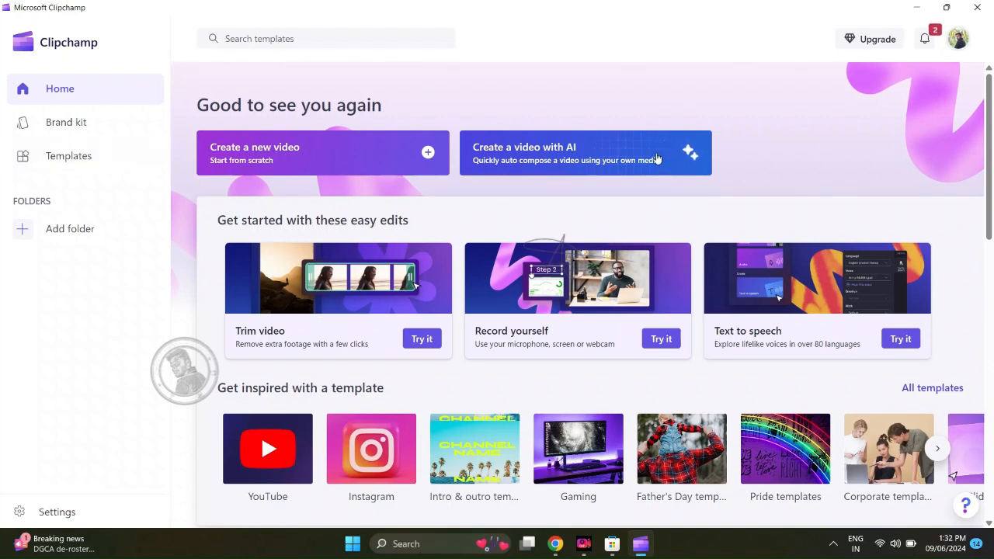
{"action": "mouse_move", "coordinate": [616, 163]}
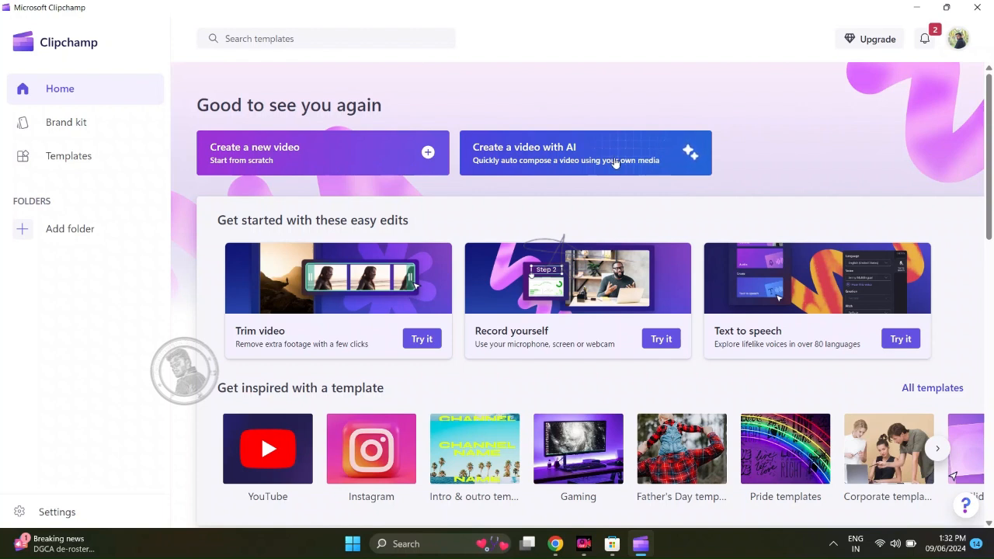
{"action": "mouse_move", "coordinate": [387, 374]}
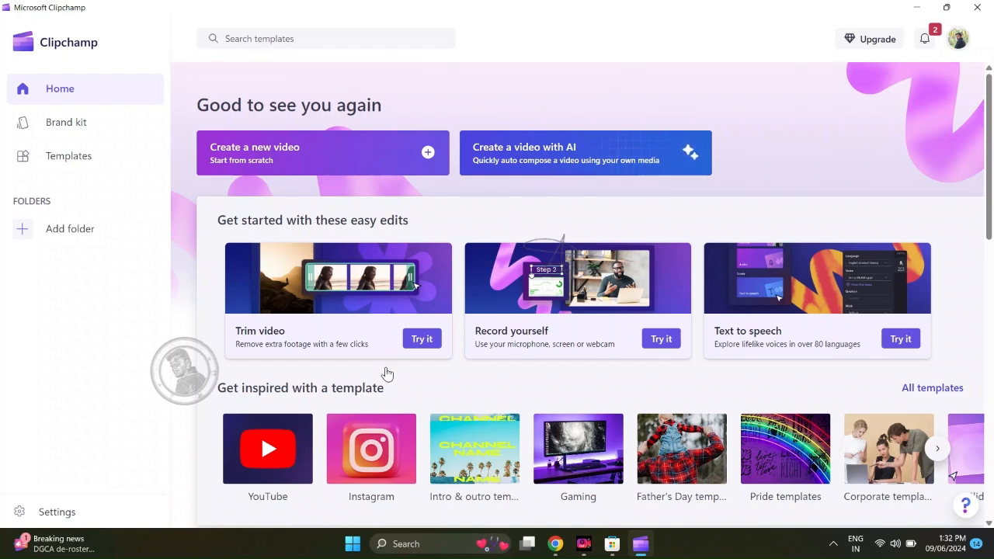
{"action": "mouse_move", "coordinate": [462, 294]}
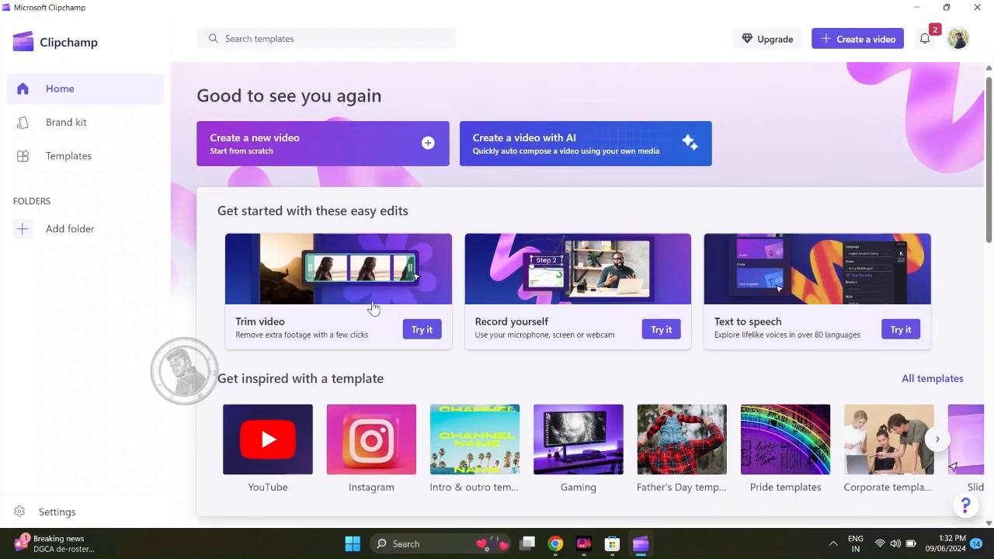
Step: Browse Clipchamp's Home page, revealing more template categories like Slideshows and Birthday
{"action": "scroll", "scroll_direction": "down", "scroll_amount": 3}
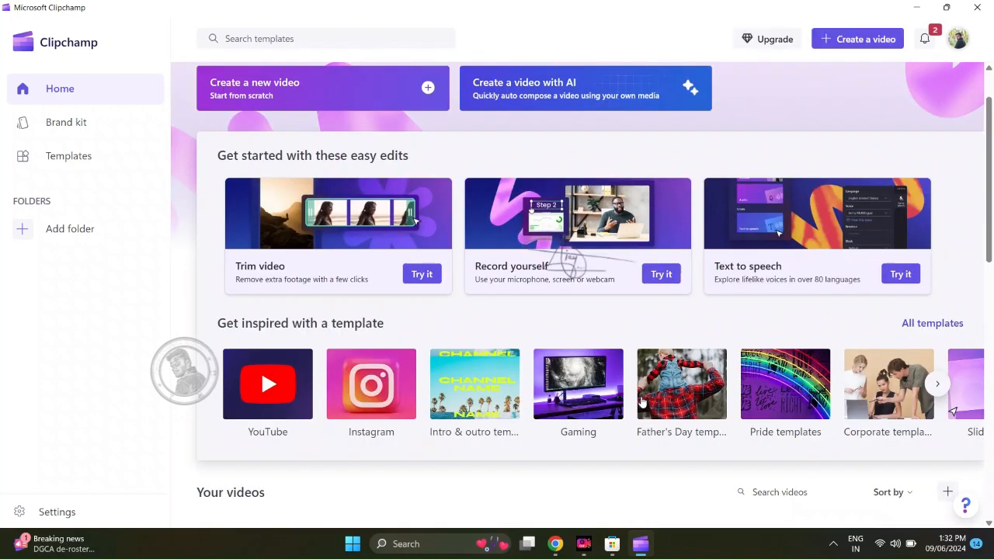
{"action": "mouse_move", "coordinate": [761, 396]}
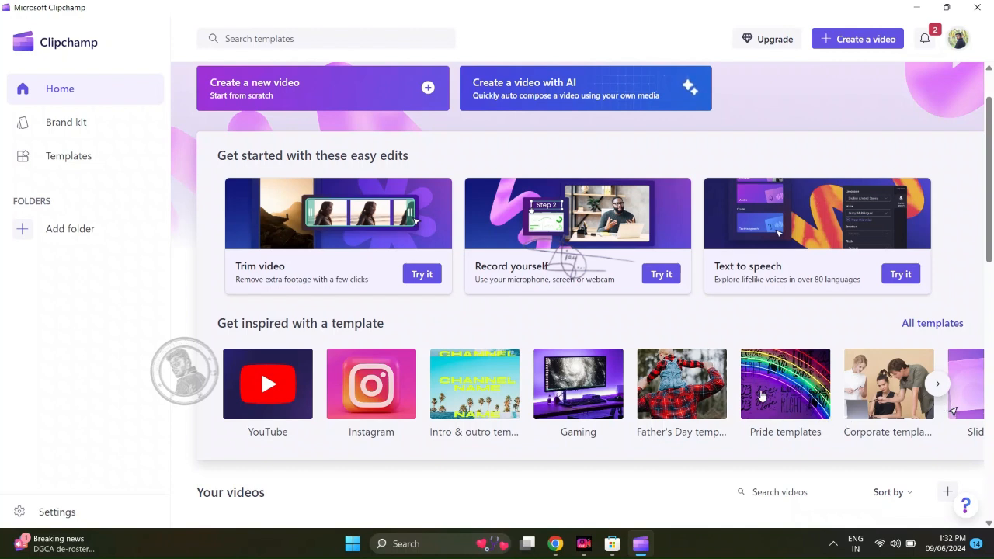
{"action": "mouse_move", "coordinate": [936, 390]}
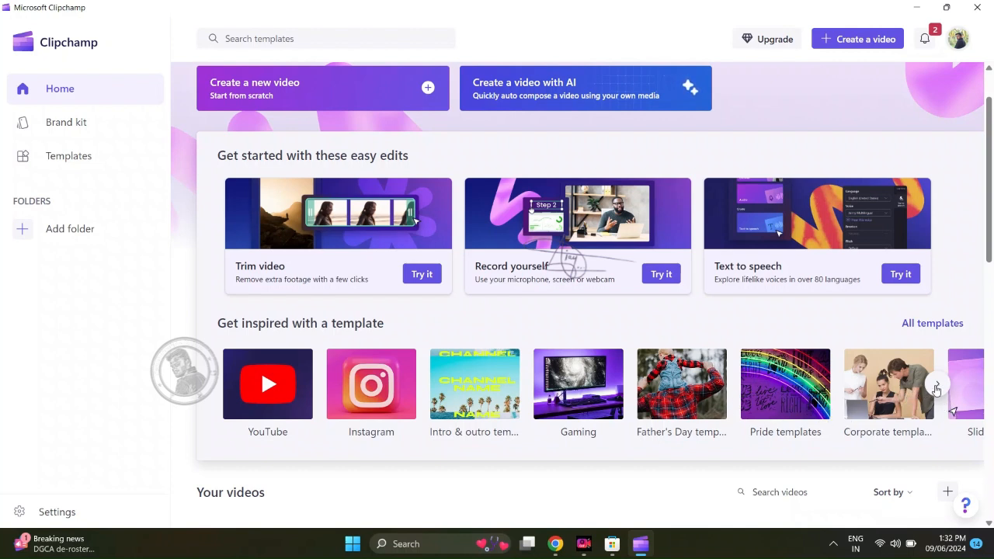
{"action": "left_click", "coordinate": [937, 383]}
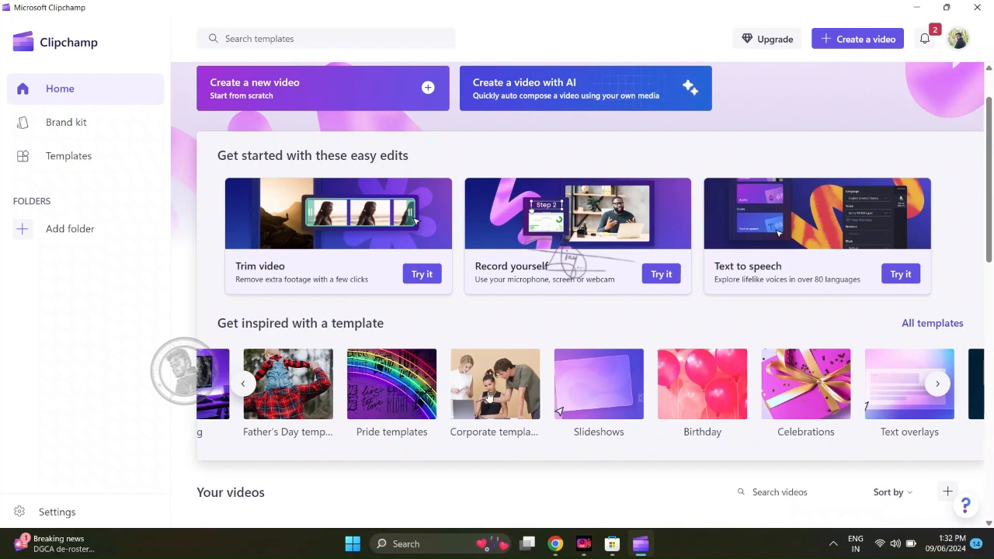
{"action": "scroll", "scroll_direction": "down", "scroll_amount": 3}
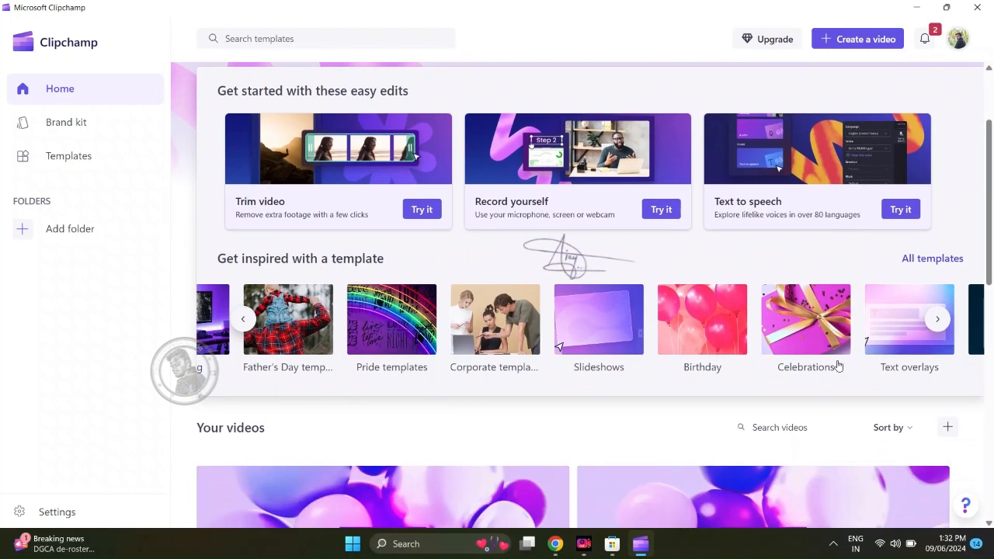
{"action": "scroll", "scroll_direction": "down", "scroll_amount": 3}
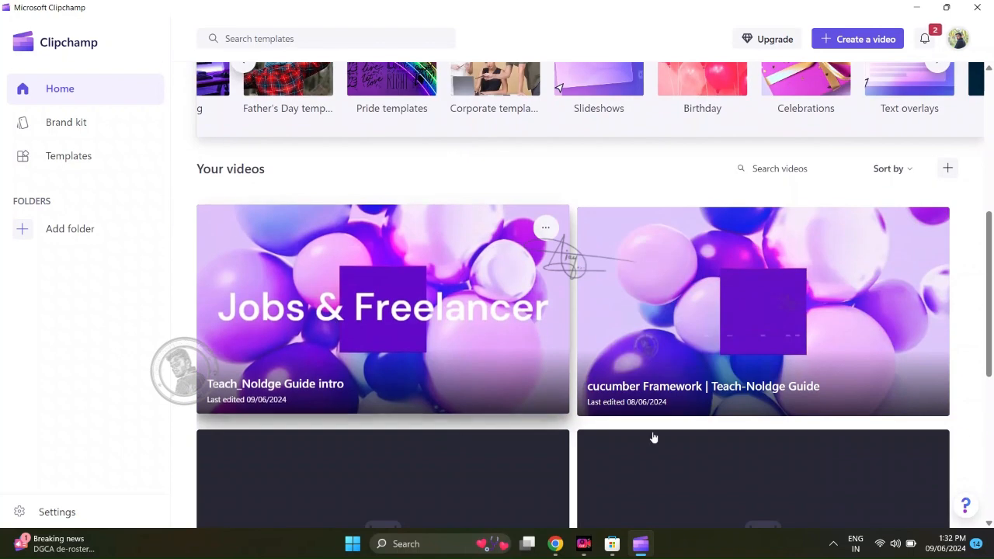
{"action": "scroll", "scroll_direction": "down", "scroll_amount": 3}
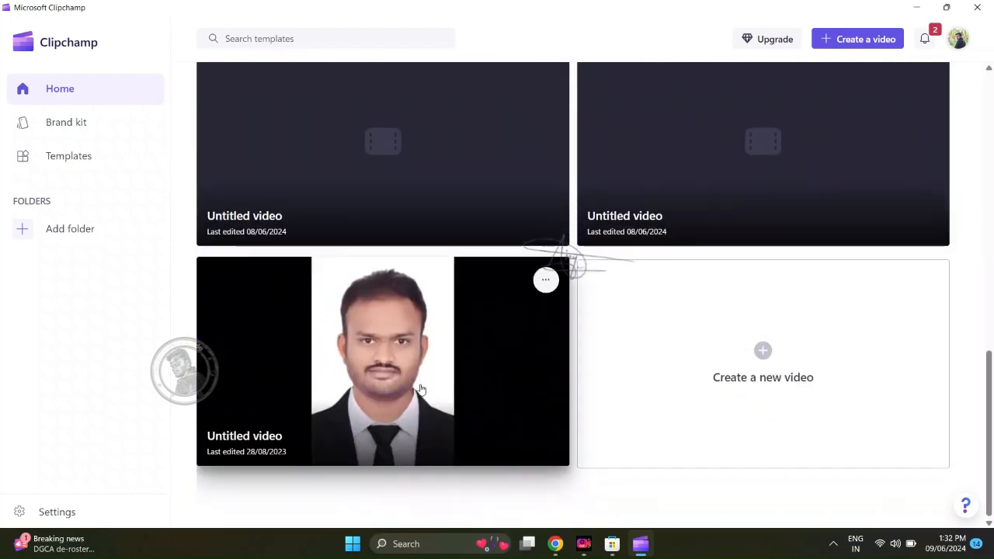
{"action": "scroll", "scroll_direction": "up", "scroll_amount": 3}
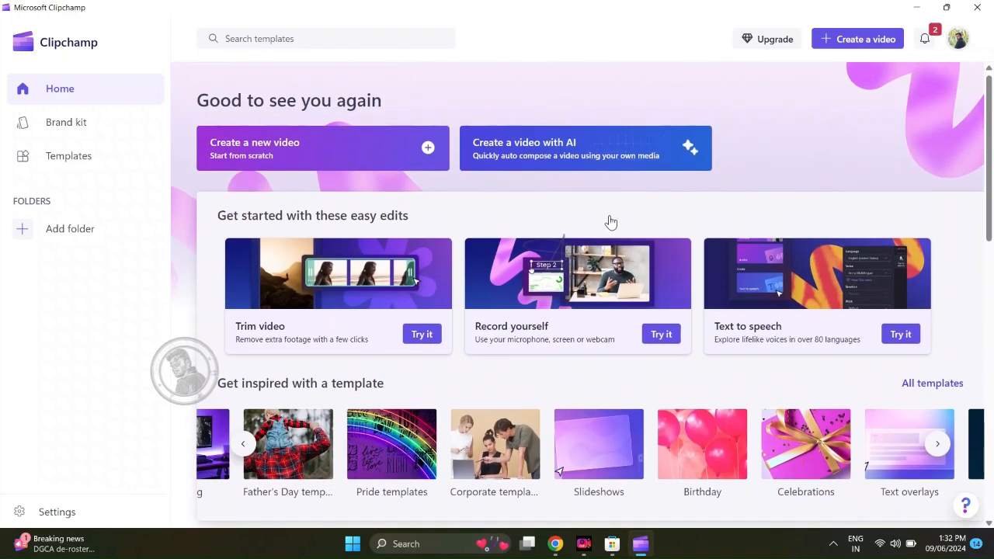
{"action": "scroll", "scroll_direction": "down", "scroll_amount": 3}
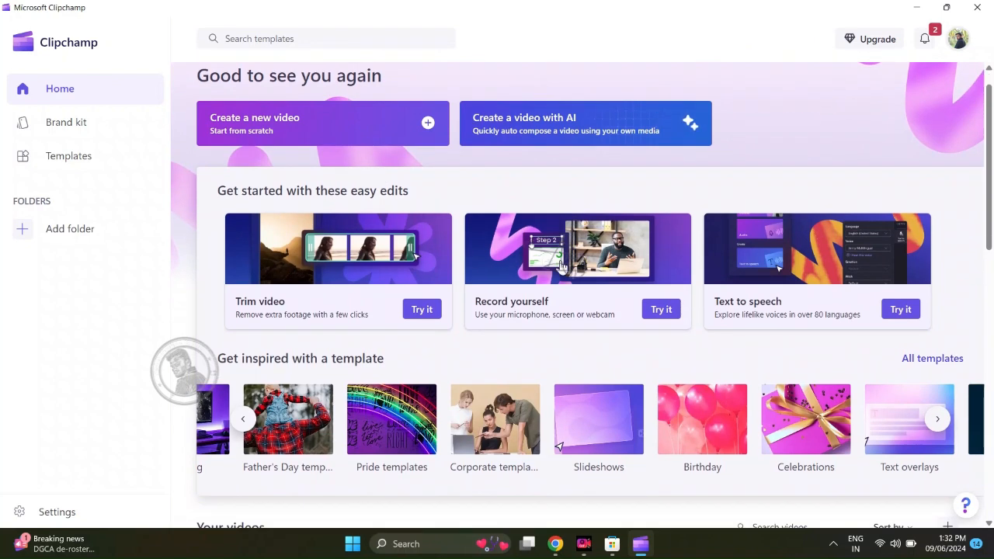
{"action": "scroll", "scroll_direction": "down", "scroll_amount": 3}
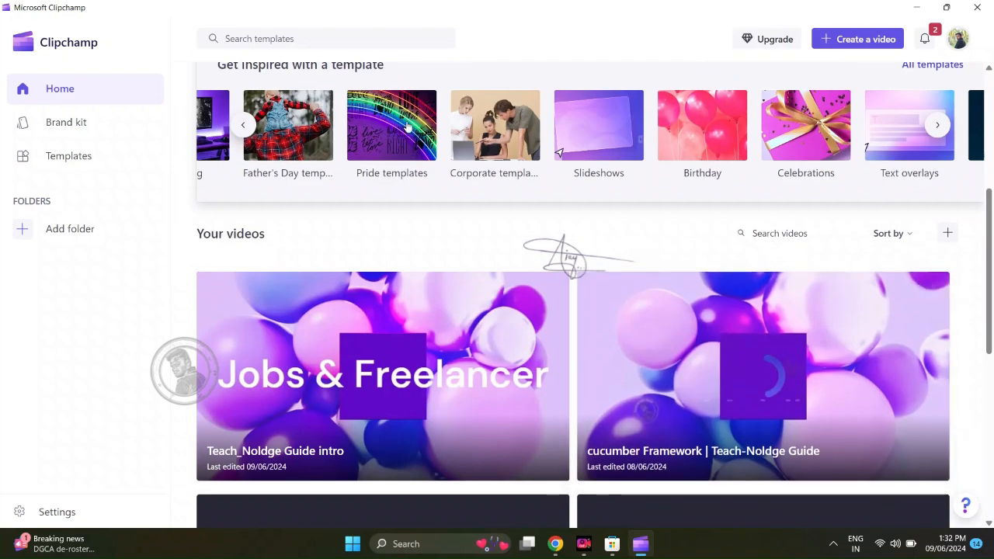
{"action": "mouse_move", "coordinate": [441, 206]}
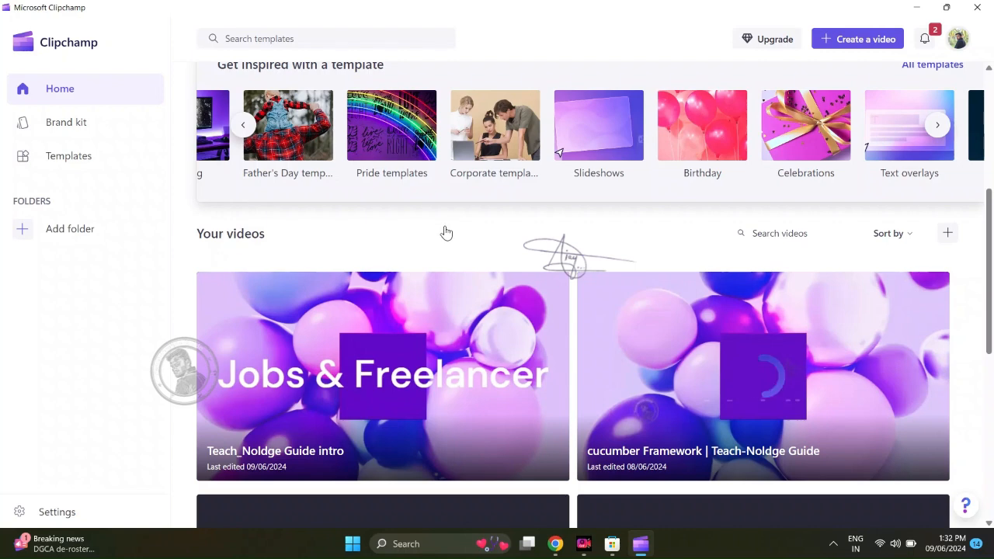
{"action": "scroll", "scroll_direction": "up", "scroll_amount": 3}
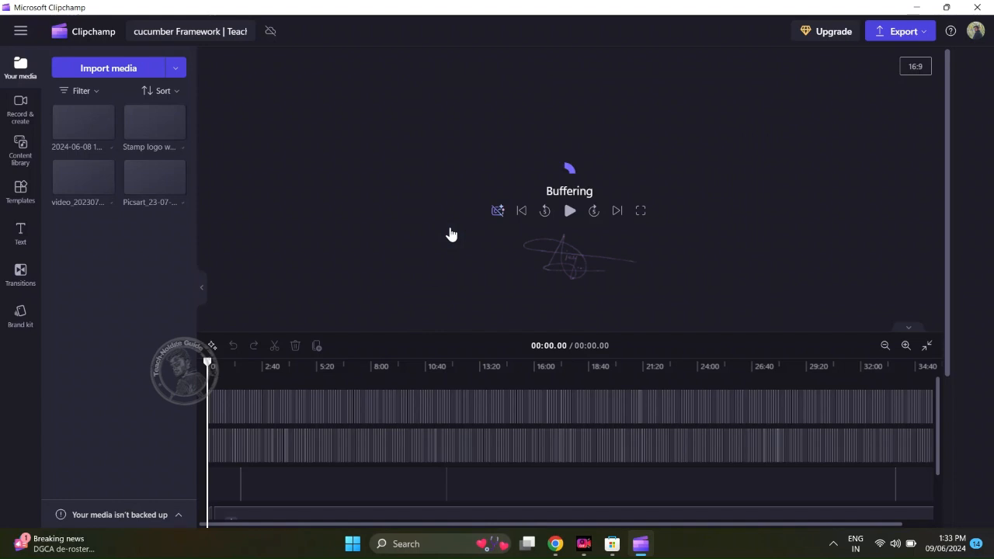
{"action": "mouse_move", "coordinate": [435, 277]}
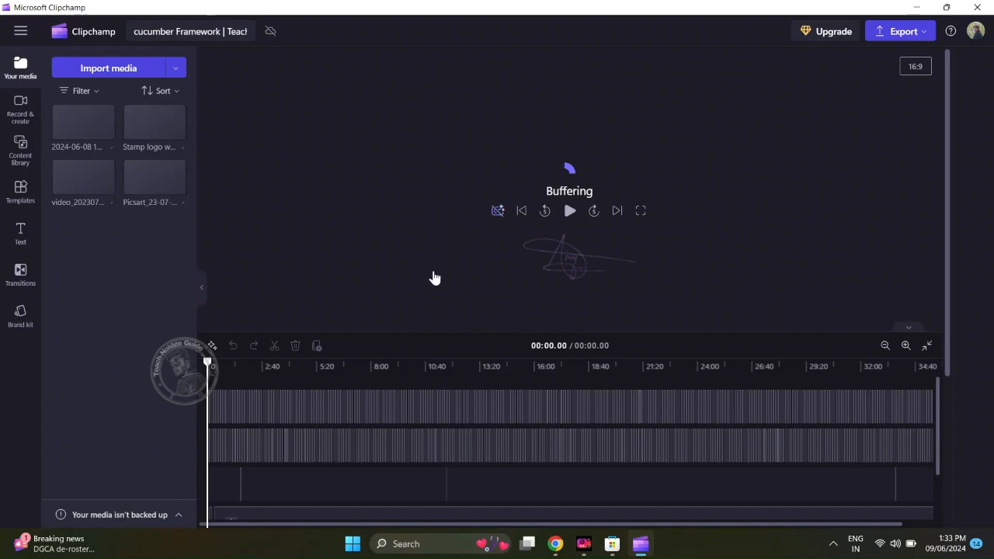
{"action": "mouse_move", "coordinate": [397, 341]}
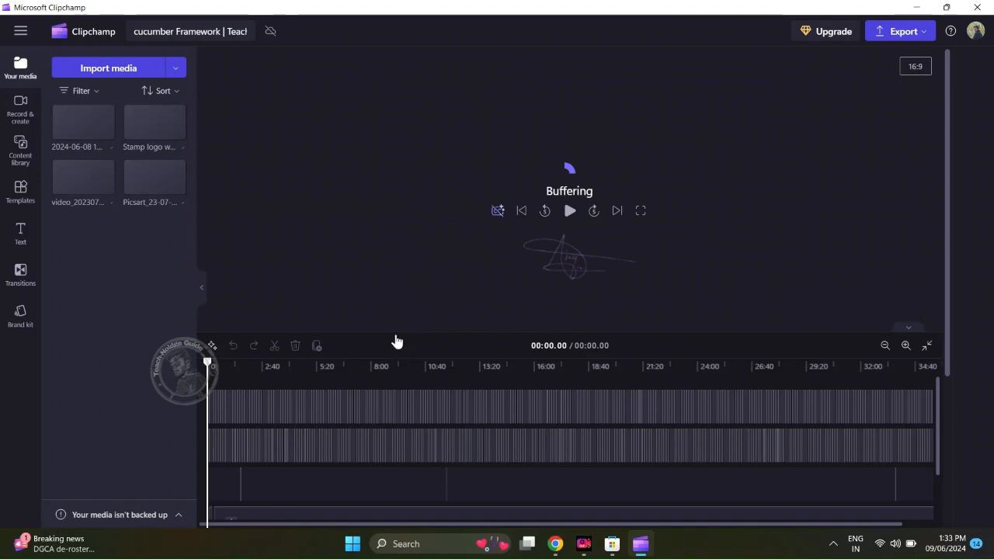
{"action": "mouse_move", "coordinate": [453, 359]}
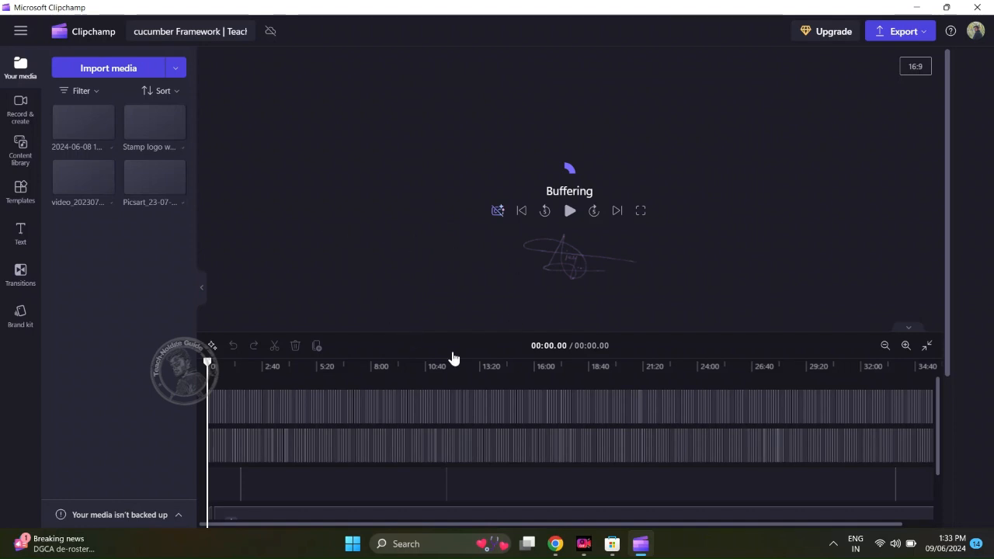
{"action": "mouse_move", "coordinate": [374, 200]}
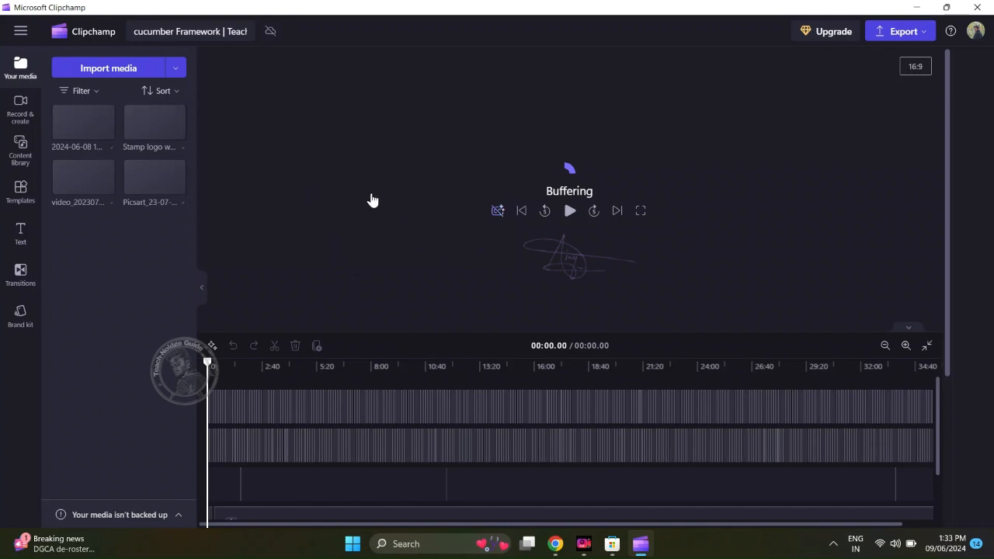
{"action": "mouse_move", "coordinate": [916, 253]}
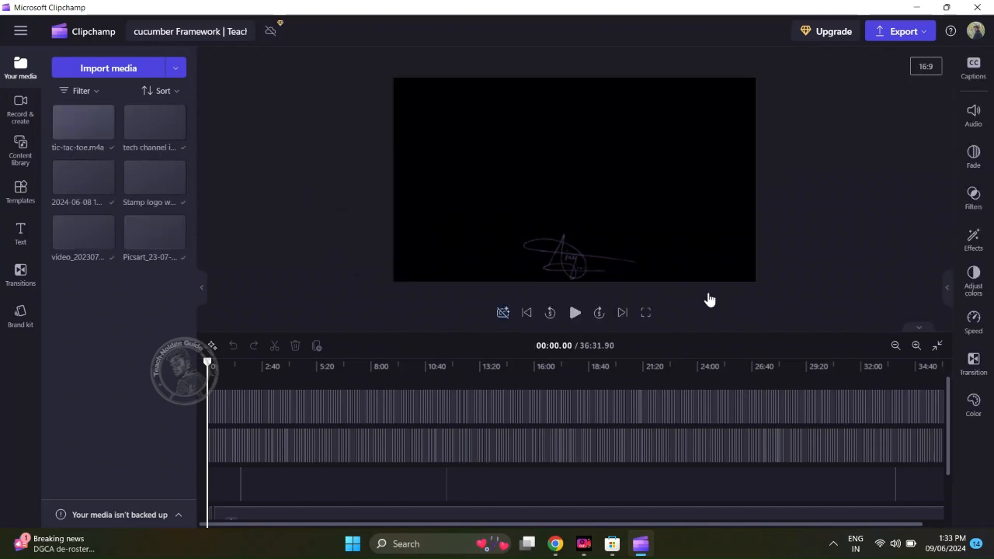
{"action": "mouse_move", "coordinate": [114, 368]}
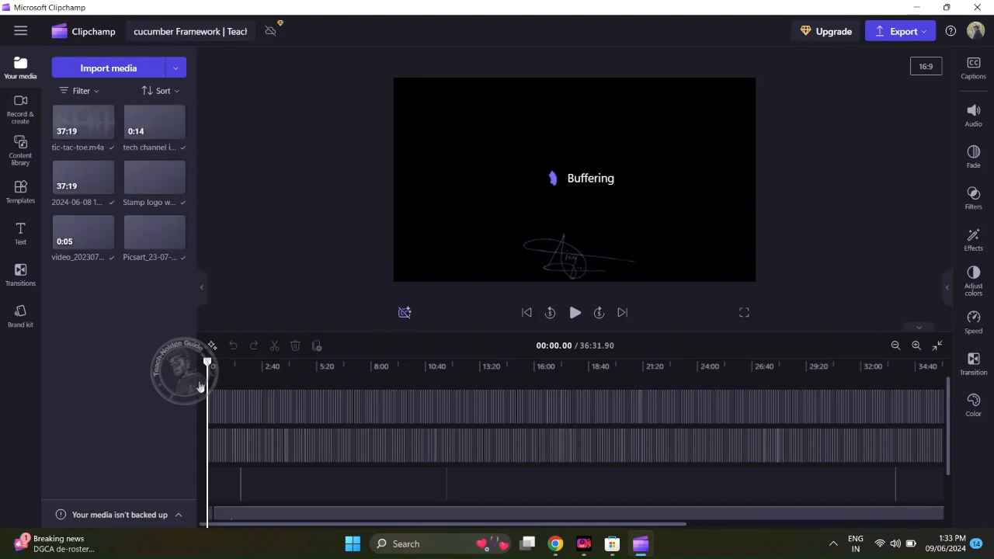
{"action": "mouse_move", "coordinate": [575, 230]}
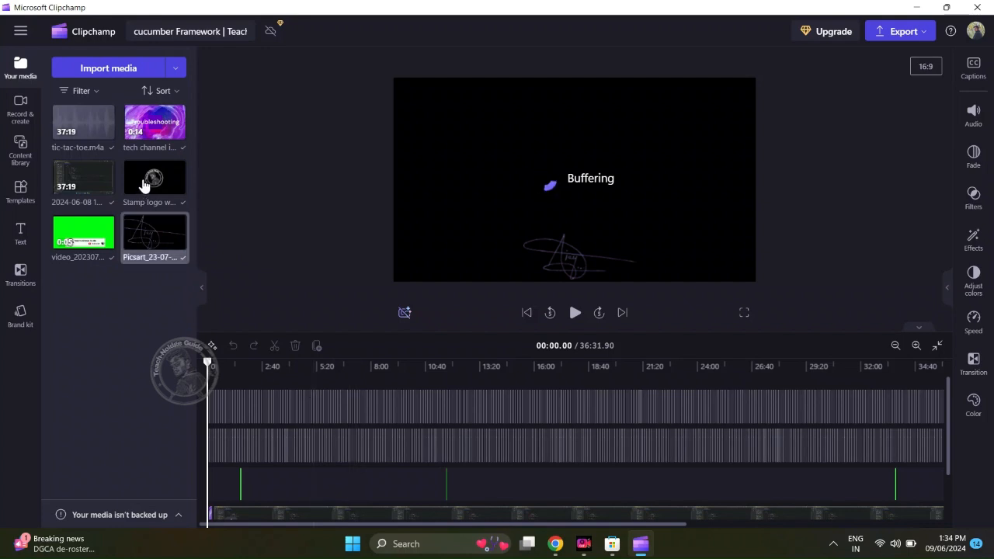
{"action": "mouse_move", "coordinate": [155, 183]}
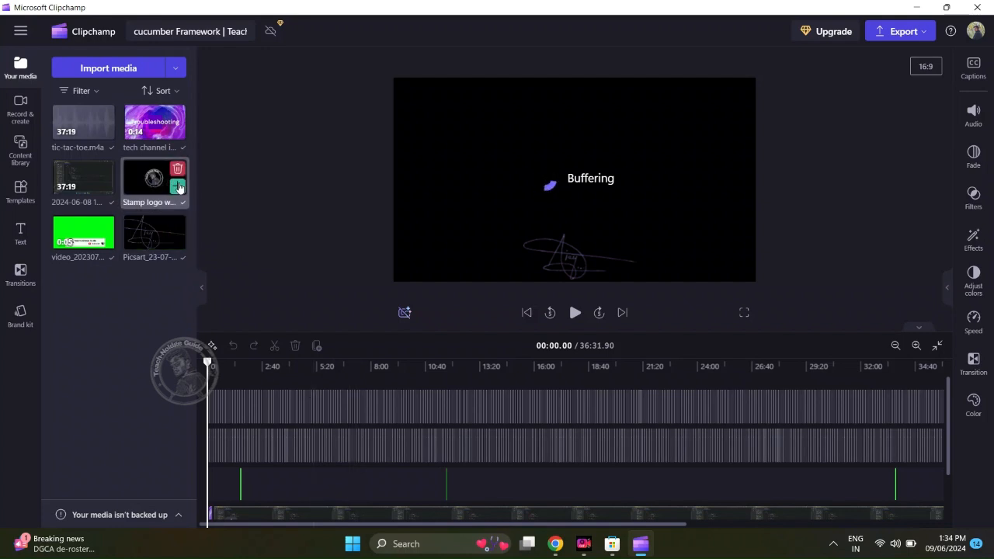
{"action": "mouse_move", "coordinate": [268, 395]}
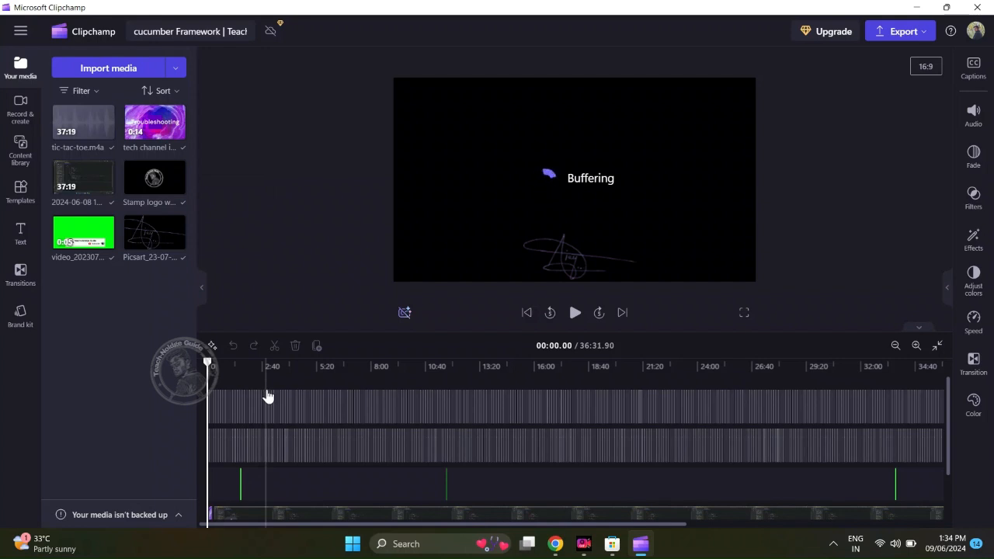
{"action": "mouse_move", "coordinate": [216, 408]}
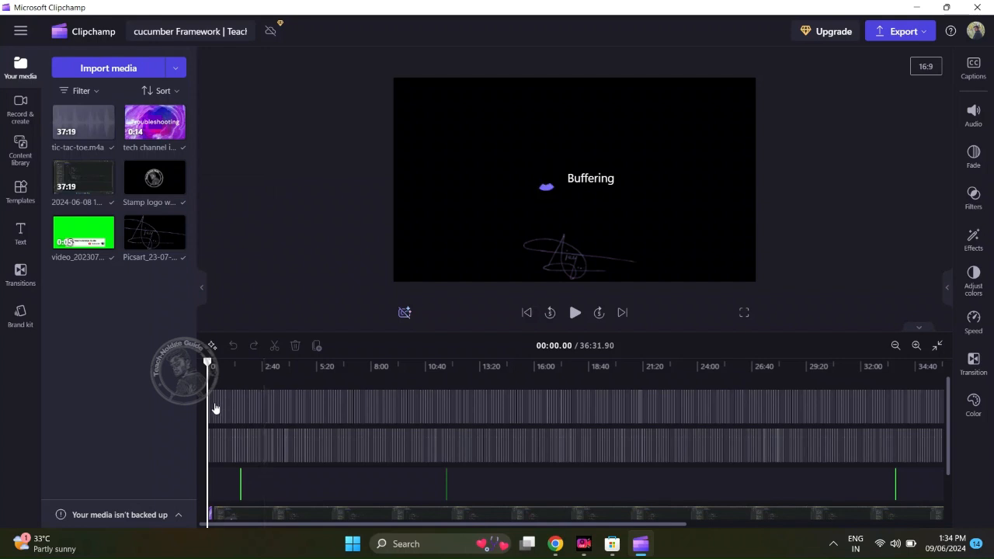
{"action": "mouse_move", "coordinate": [338, 411]}
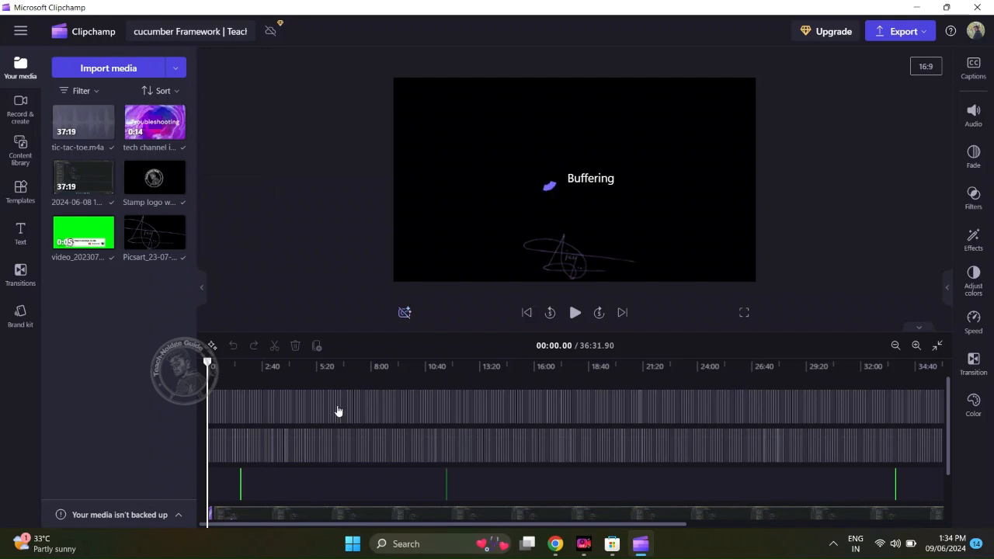
{"action": "mouse_move", "coordinate": [259, 433]}
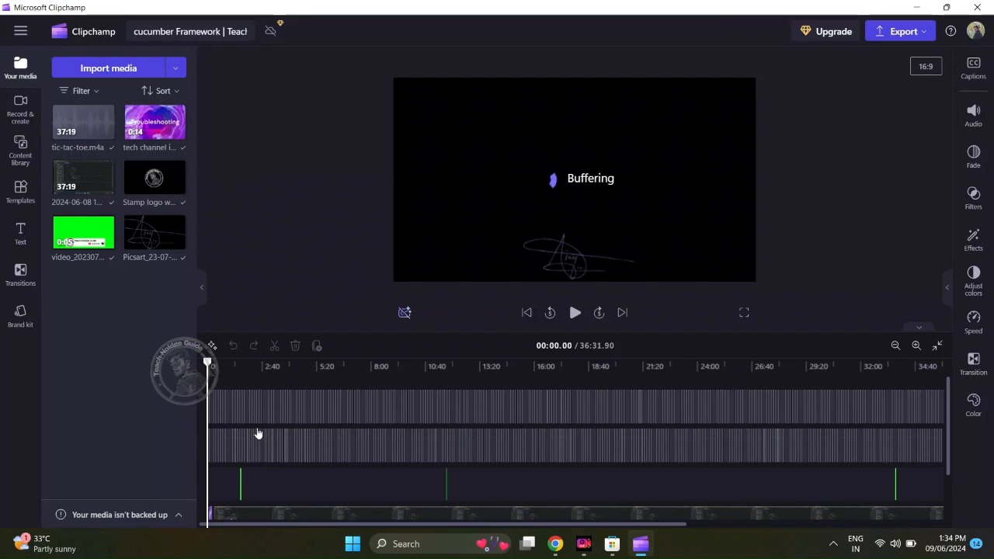
Step: Scroll through the project's imported audio, video and image files
{"action": "scroll", "scroll_direction": "down", "scroll_amount": 3}
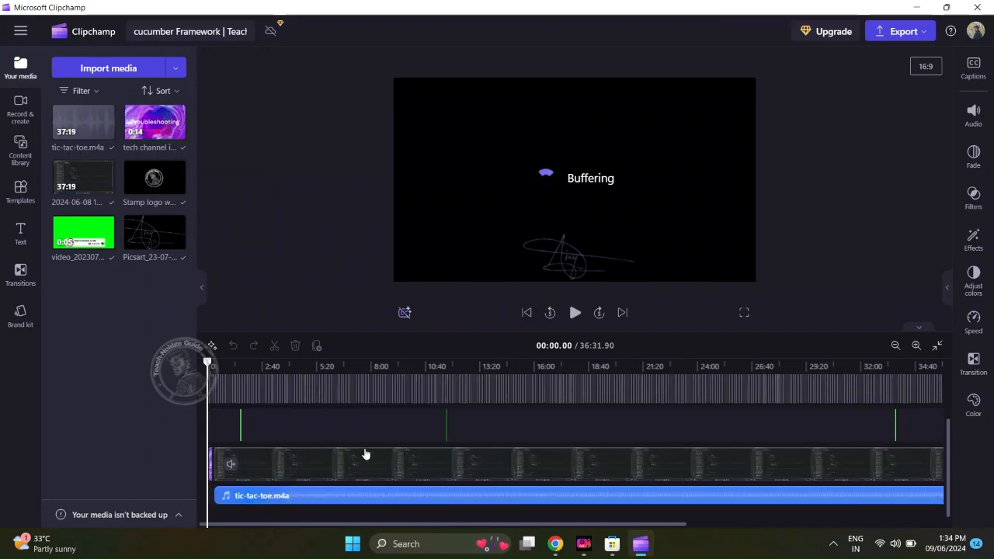
{"action": "mouse_move", "coordinate": [224, 437]}
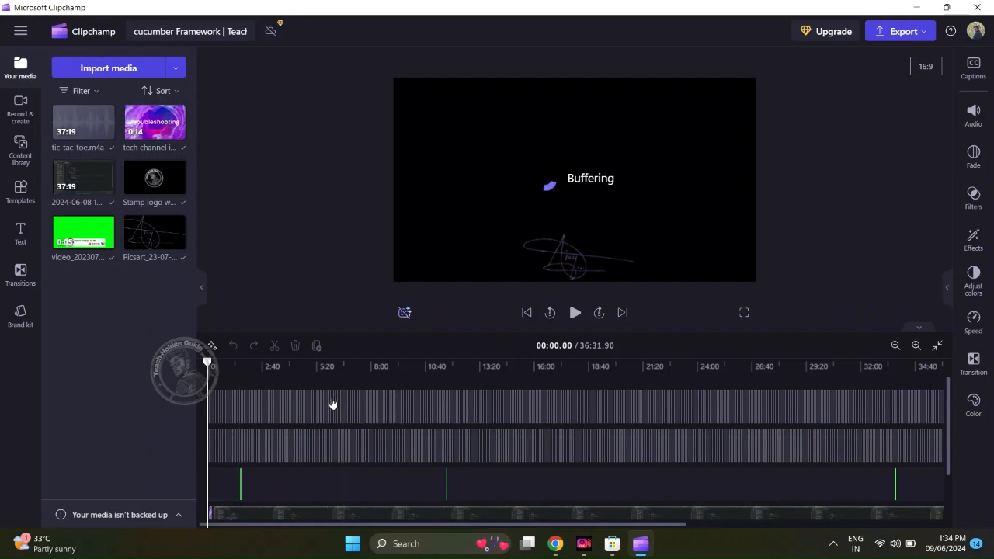
{"action": "mouse_move", "coordinate": [337, 403]}
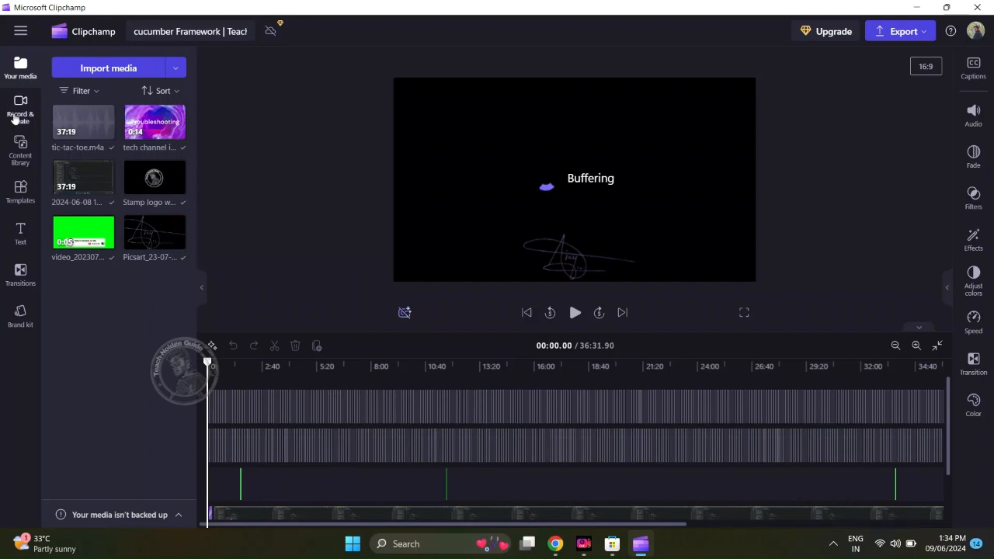
Step: View Record & create options, then scroll the Content library to overlays and GIPHY
{"action": "left_click", "coordinate": [20, 109]}
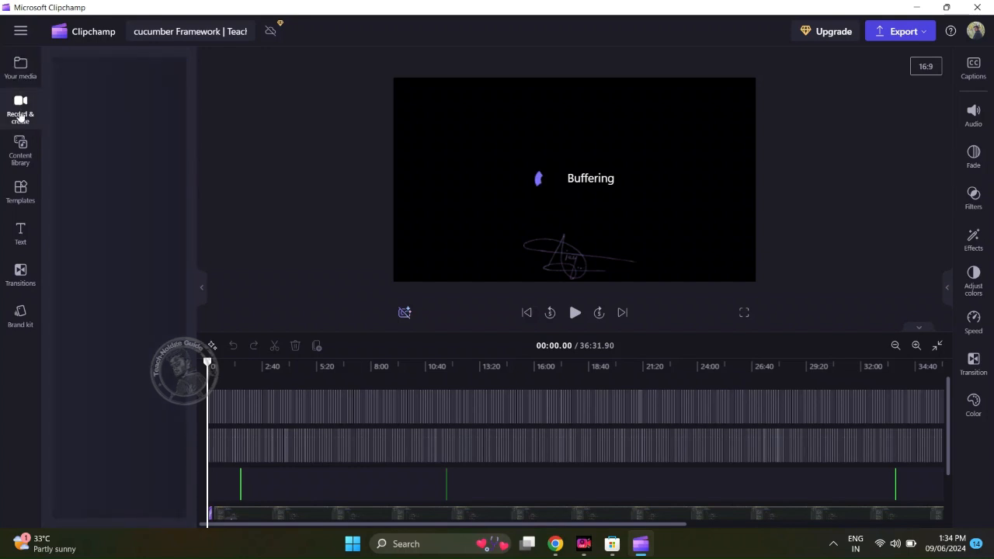
{"action": "left_click", "coordinate": [20, 109]}
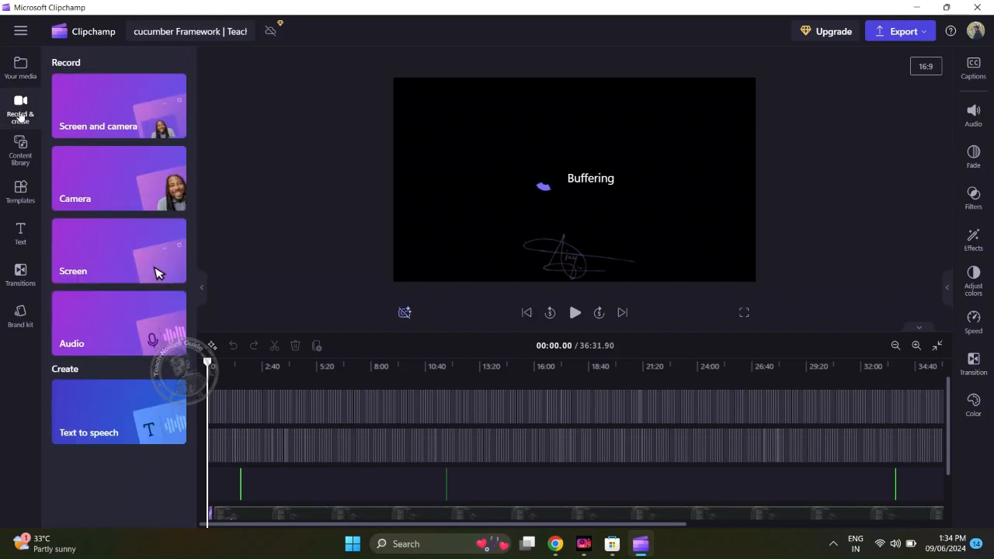
{"action": "mouse_move", "coordinate": [112, 147]}
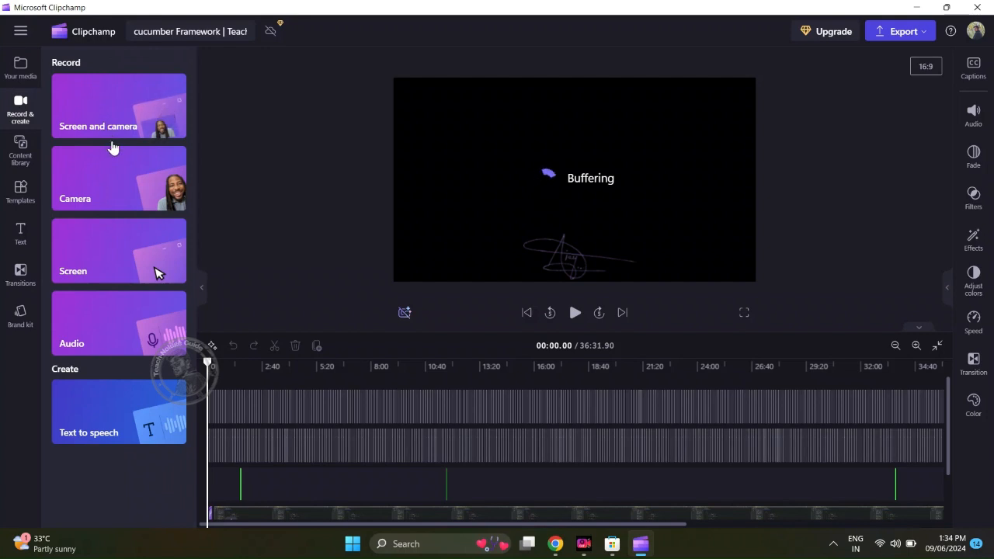
{"action": "mouse_move", "coordinate": [113, 344]}
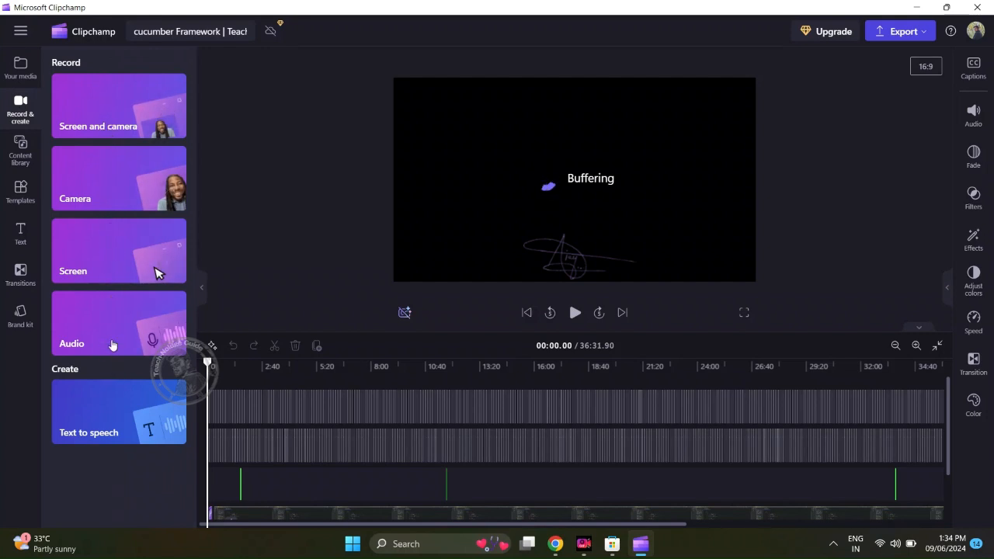
{"action": "mouse_move", "coordinate": [116, 190]}
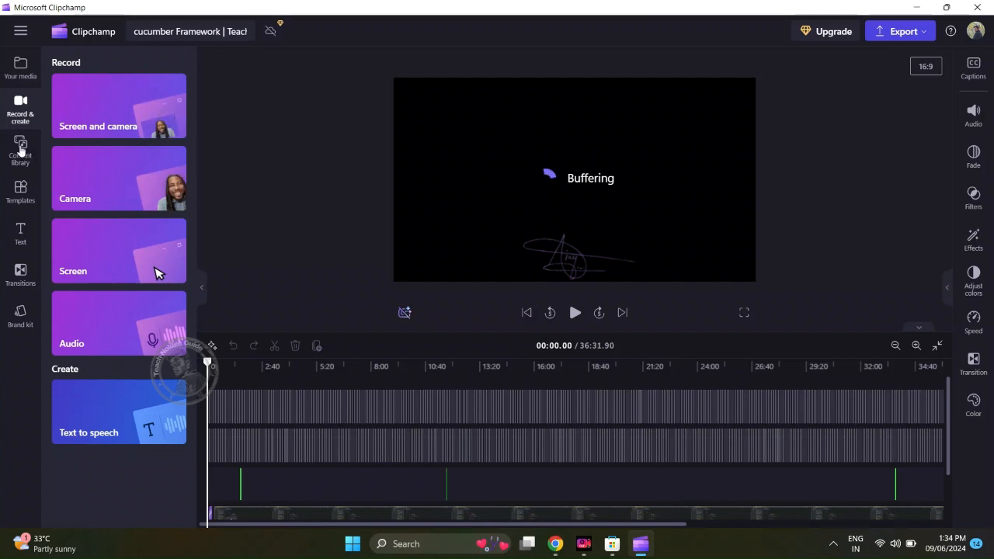
{"action": "left_click", "coordinate": [20, 149]}
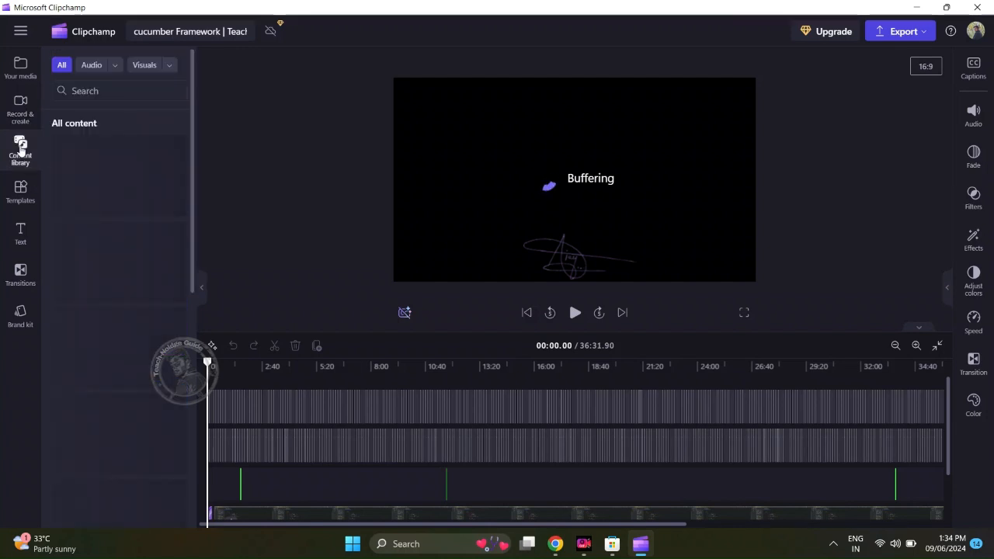
{"action": "left_click", "coordinate": [21, 151]}
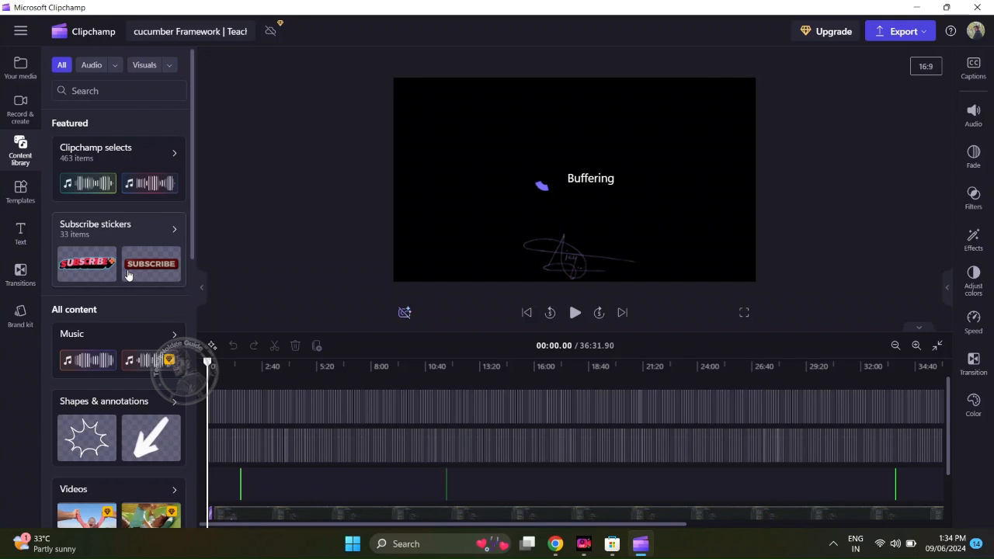
{"action": "scroll", "scroll_direction": "down", "scroll_amount": 3}
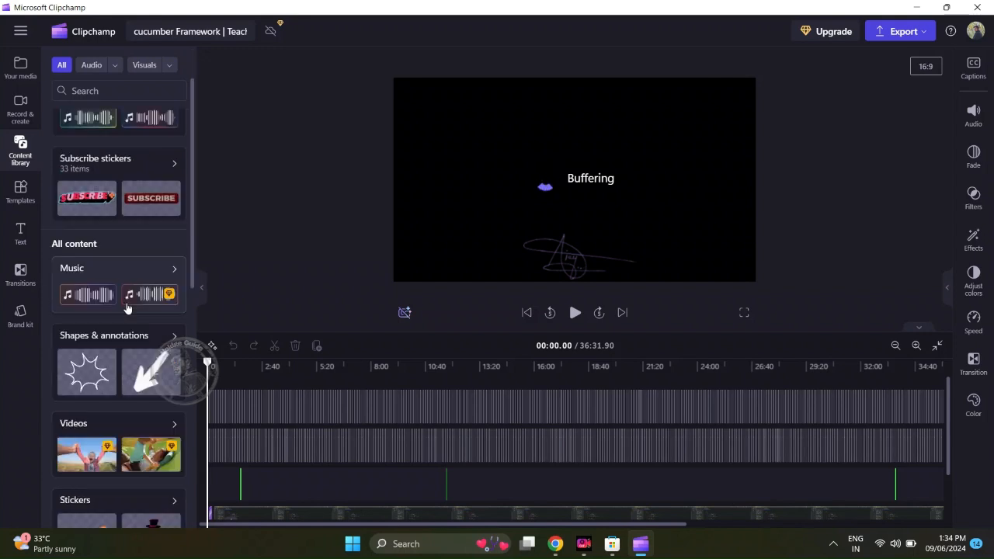
{"action": "scroll", "scroll_direction": "down", "scroll_amount": 3}
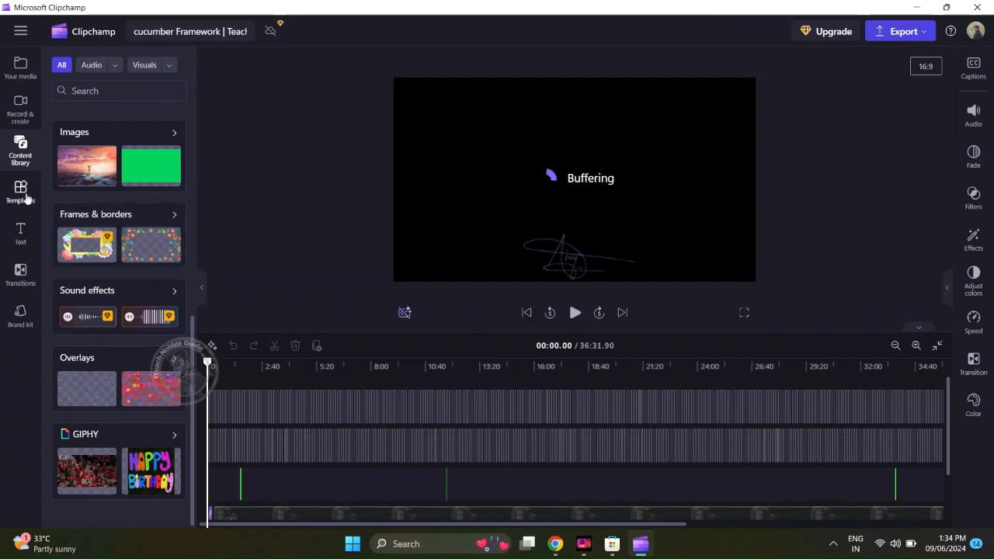
Step: Scroll the template categories, view text title styles, and start loading Transitions
{"action": "left_click", "coordinate": [20, 190]}
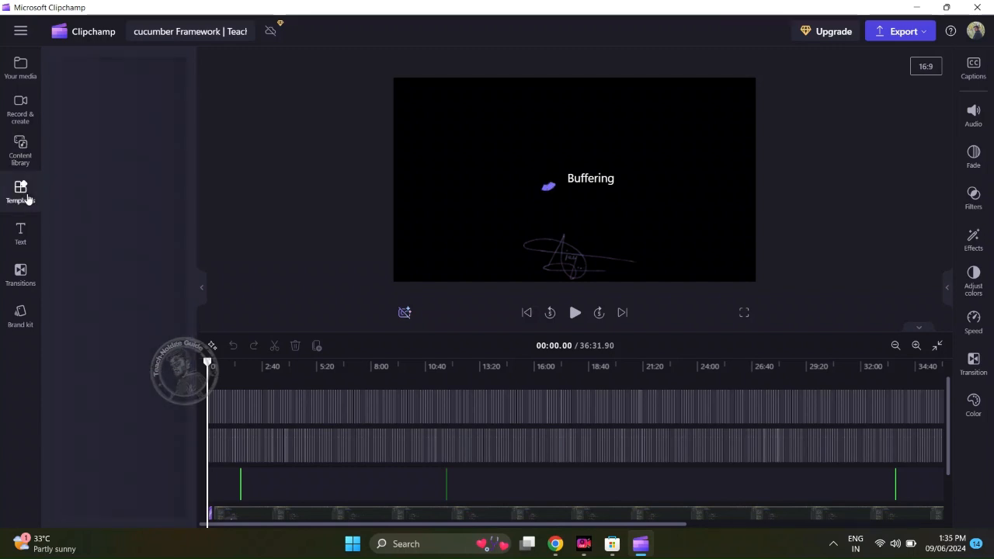
{"action": "left_click", "coordinate": [21, 193]}
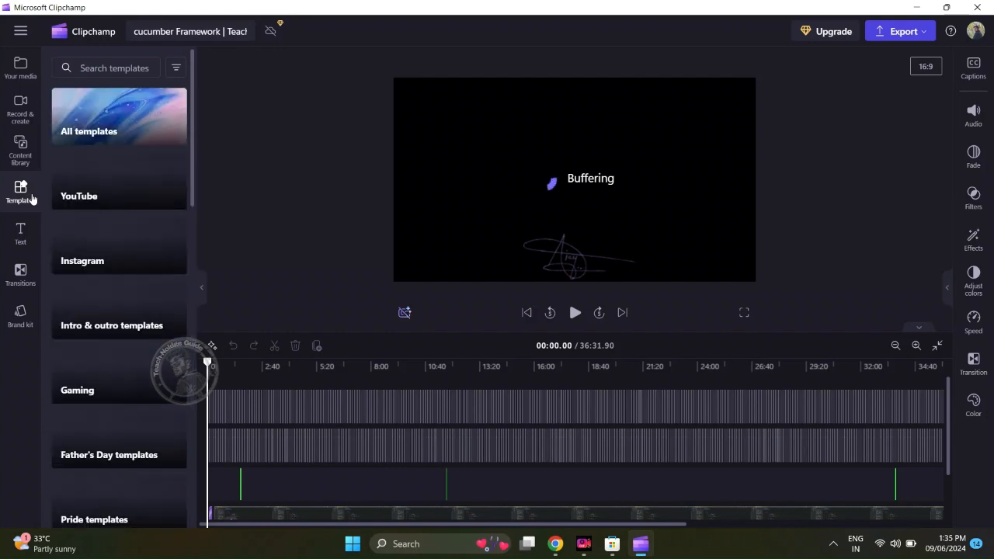
{"action": "scroll", "scroll_direction": "down", "scroll_amount": 3}
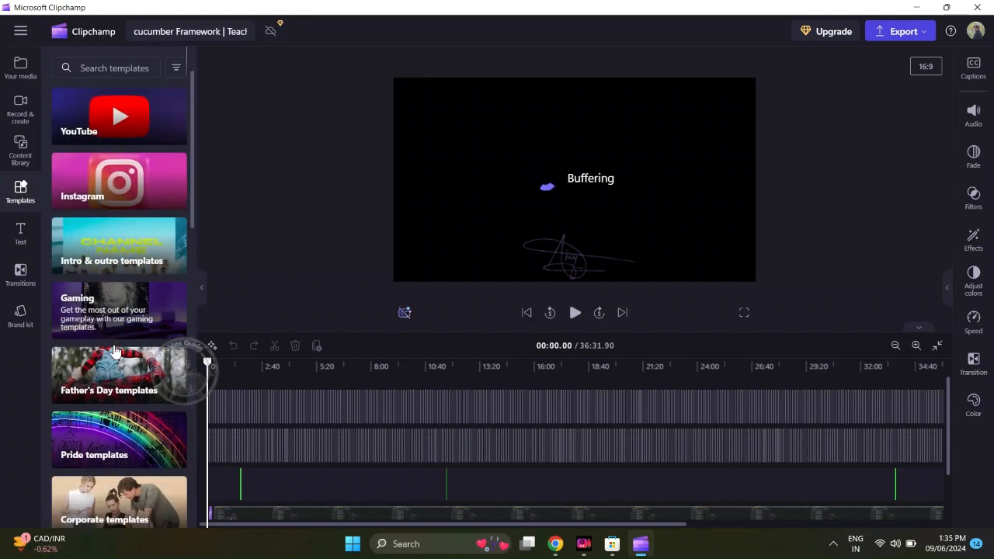
{"action": "scroll", "scroll_direction": "down", "scroll_amount": 3}
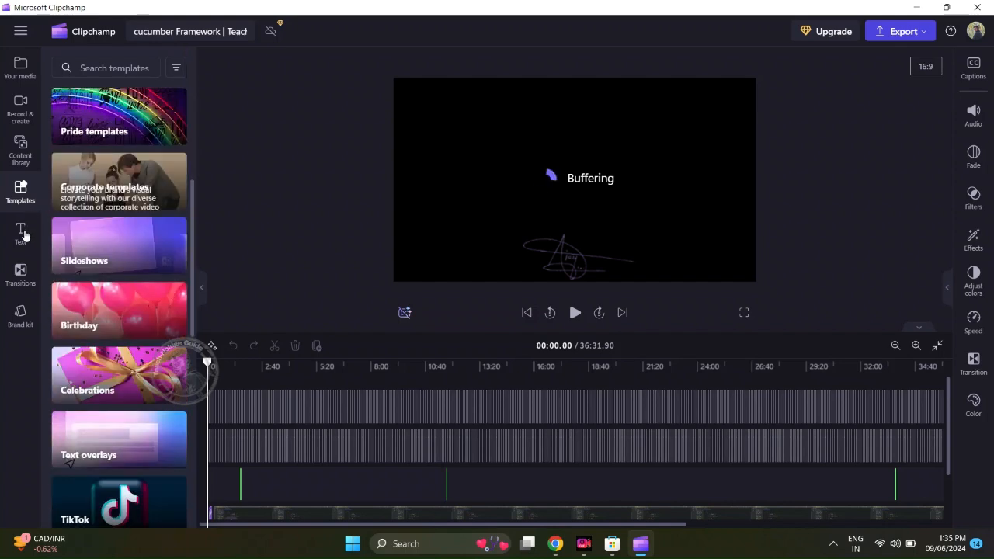
{"action": "left_click", "coordinate": [20, 233]}
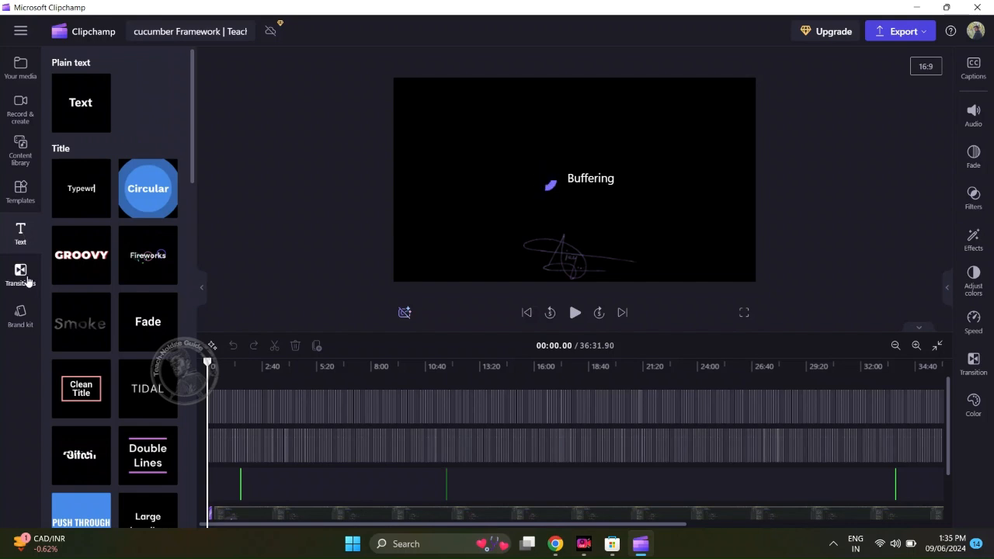
{"action": "left_click", "coordinate": [20, 273]}
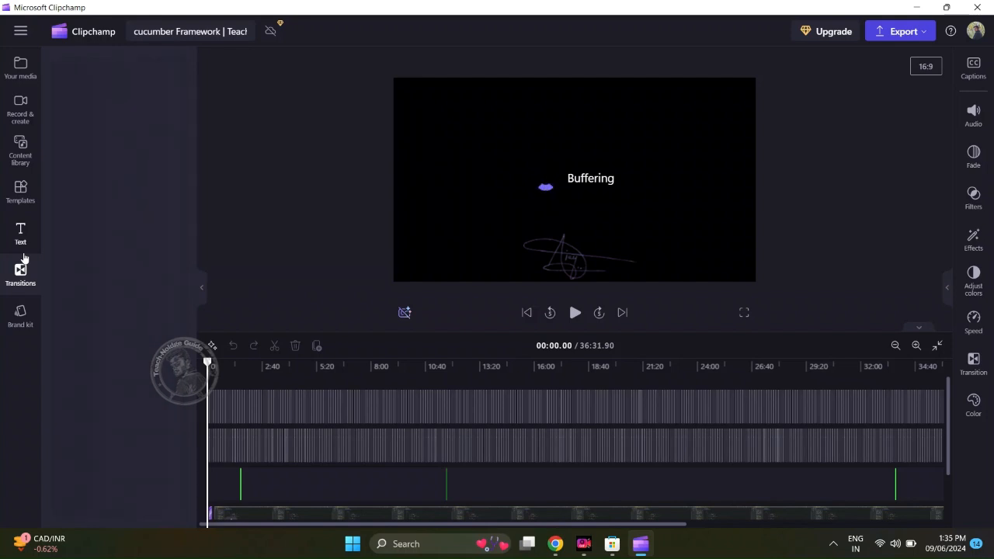
Step: Browse through the collection of available transitions
{"action": "left_click", "coordinate": [20, 272]}
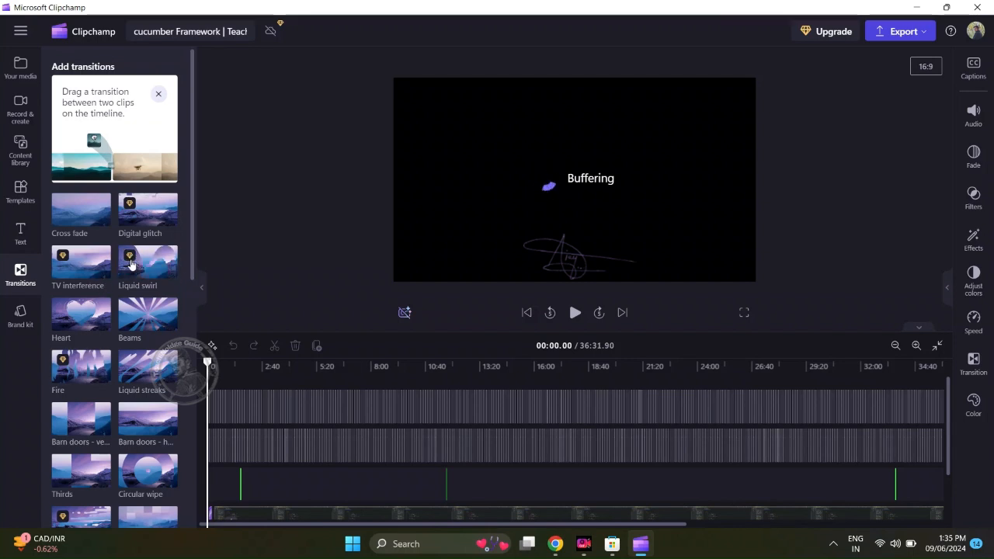
{"action": "scroll", "scroll_direction": "down", "scroll_amount": 3}
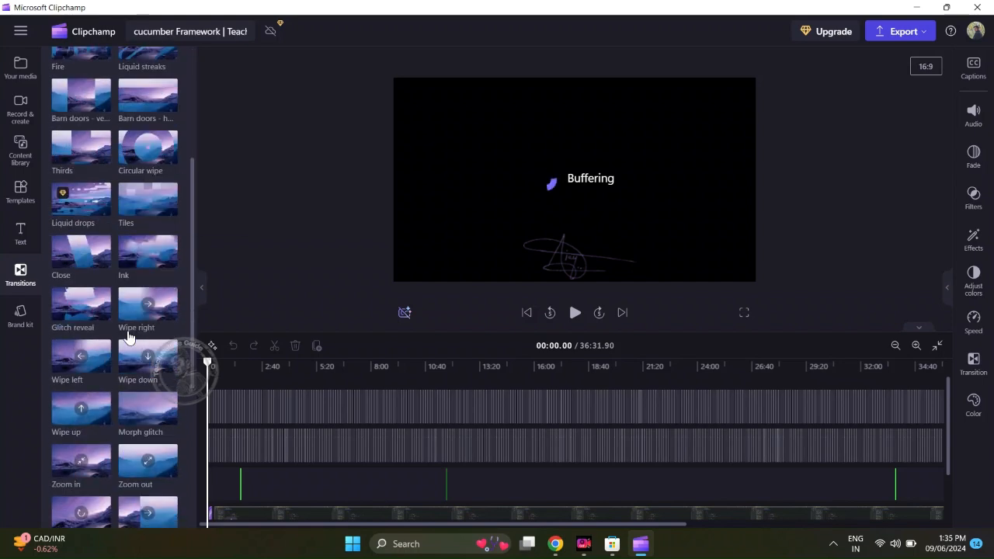
{"action": "scroll", "scroll_direction": "down", "scroll_amount": 3}
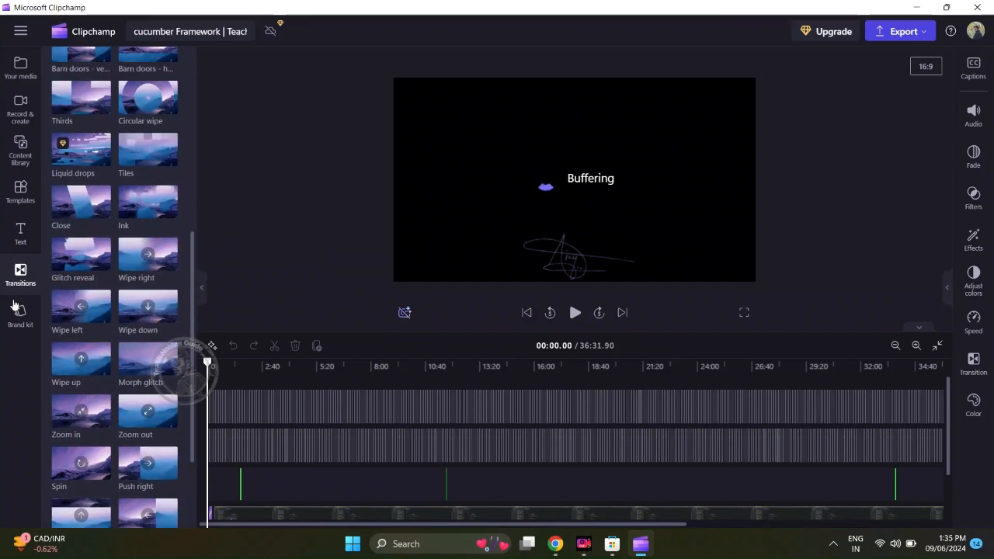
Step: Show the brand kit panel and scroll its logos, colors and fonts offerings
{"action": "left_click", "coordinate": [21, 311]}
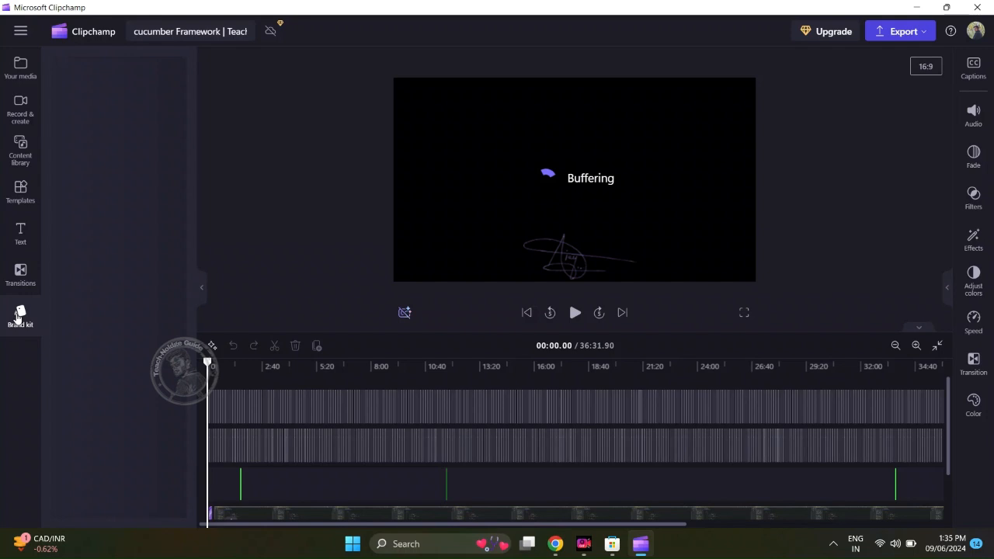
{"action": "left_click", "coordinate": [20, 314]}
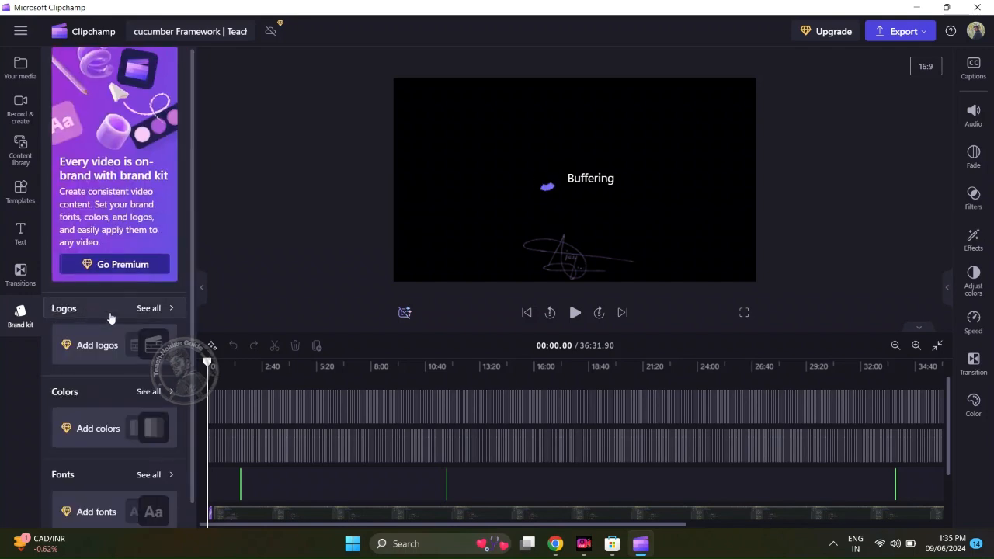
{"action": "scroll", "scroll_direction": "down", "scroll_amount": 3}
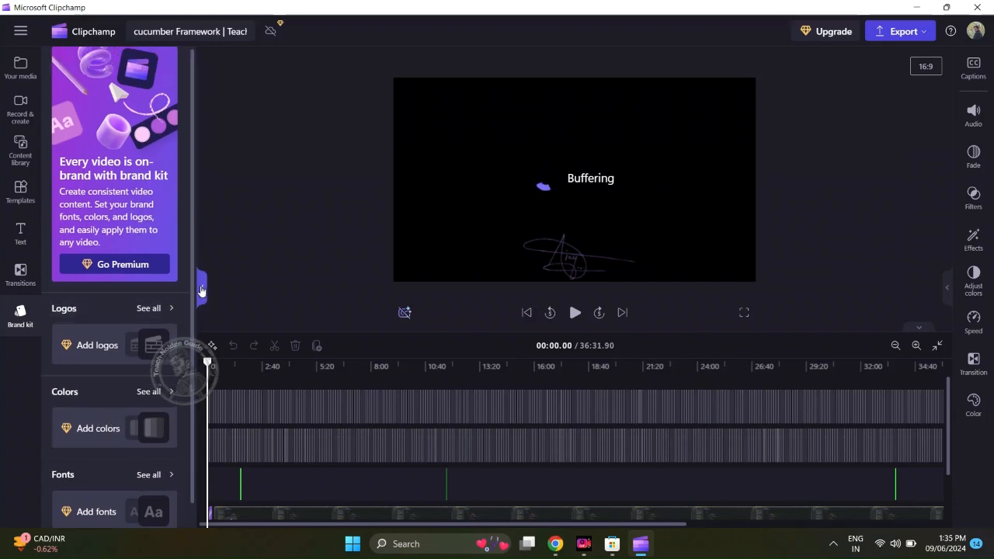
{"action": "mouse_move", "coordinate": [185, 192]}
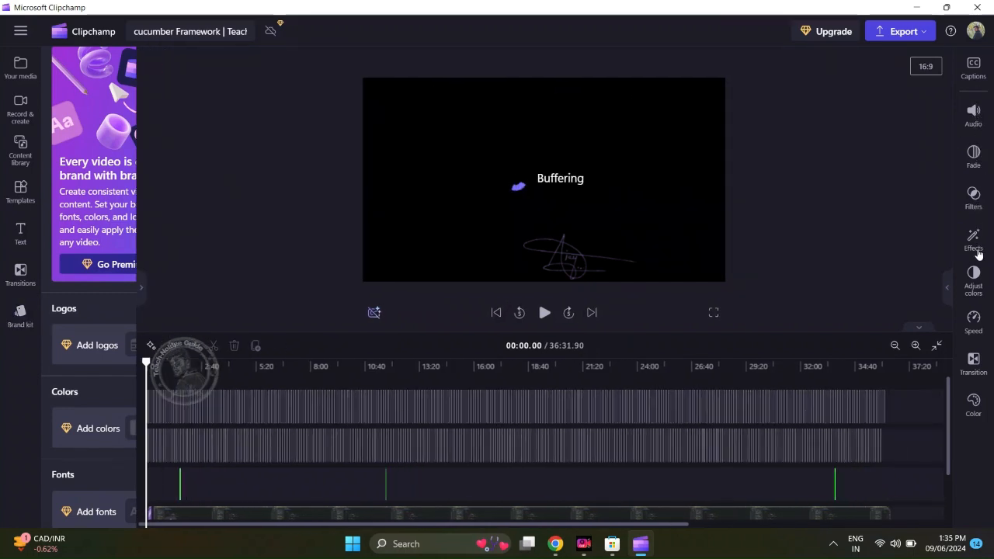
Step: Show the audio adjustment settings, then the export quality choices (480p, 720p, 1080p, 4K, GIF)
{"action": "left_click", "coordinate": [141, 288]}
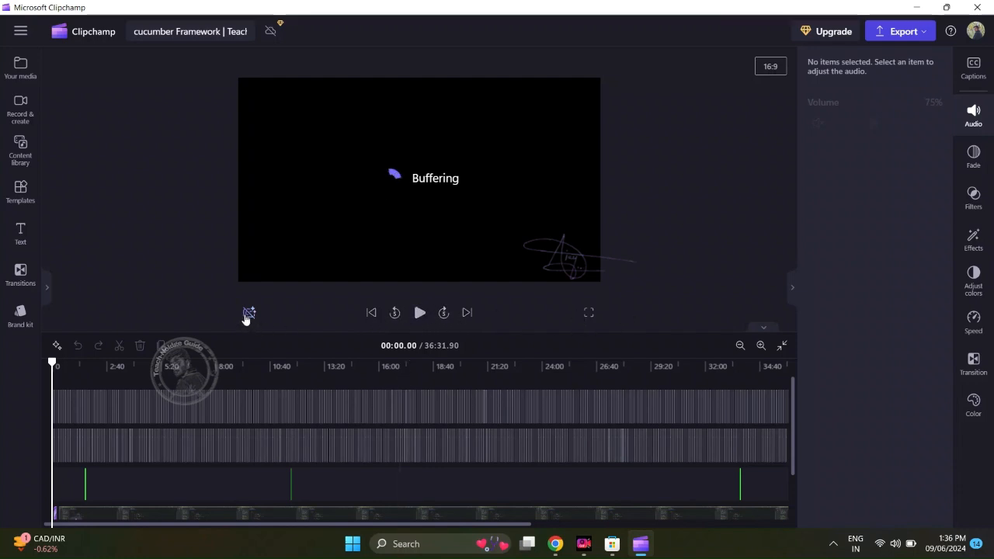
{"action": "mouse_move", "coordinate": [248, 314]}
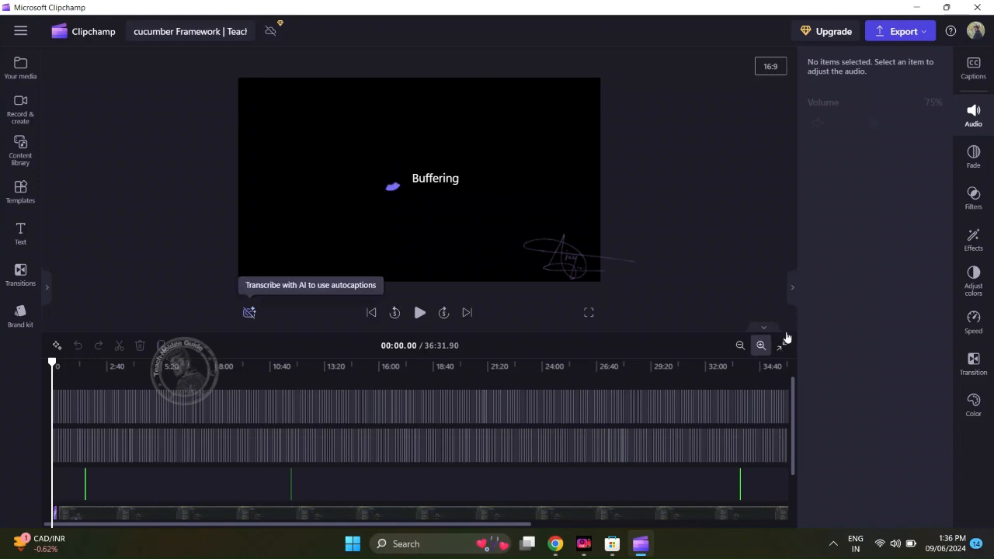
{"action": "left_click", "coordinate": [900, 31]}
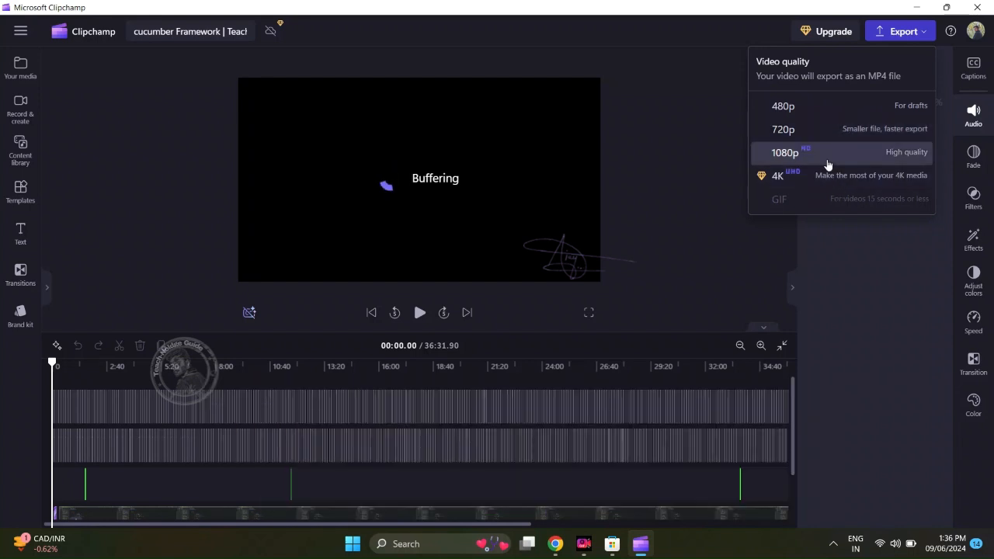
{"action": "mouse_move", "coordinate": [827, 175]}
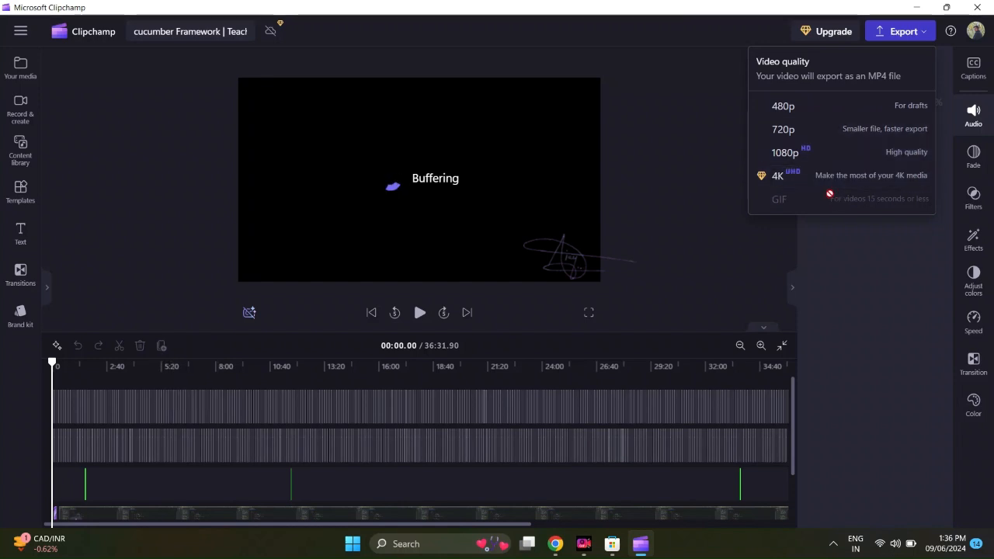
{"action": "mouse_move", "coordinate": [811, 72]}
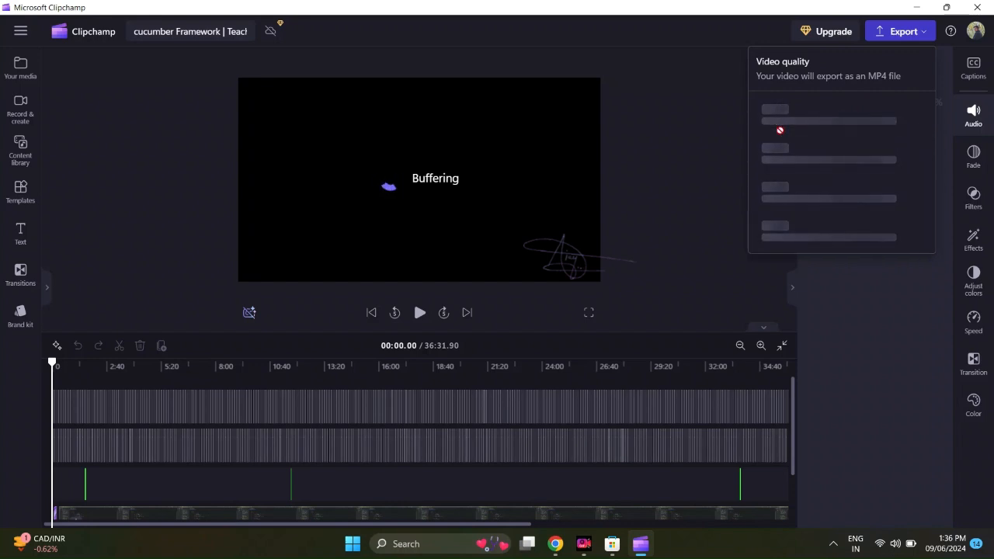
Step: Start a 1080p export, then return to editing to bring up the cancel-export prompt
{"action": "left_click", "coordinate": [901, 31]}
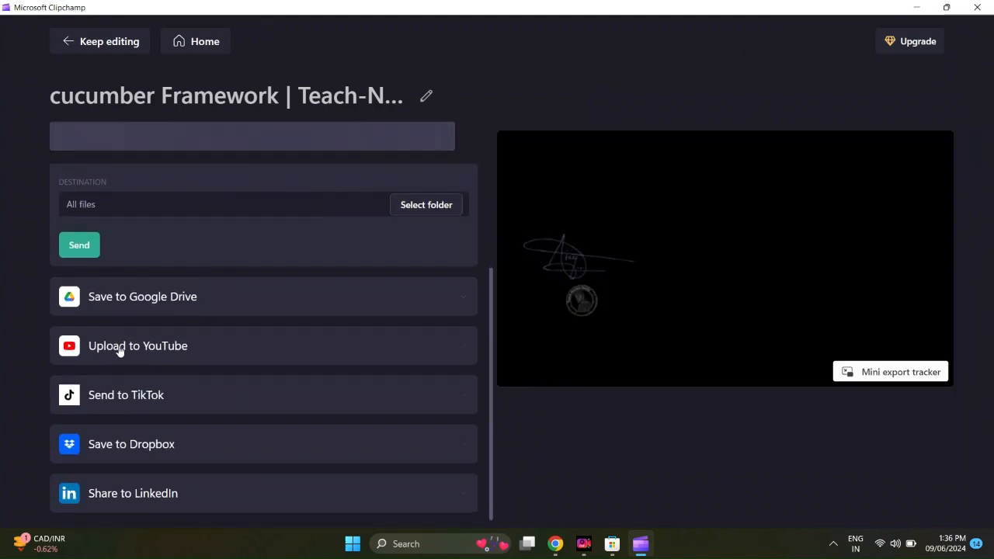
{"action": "mouse_move", "coordinate": [137, 355]}
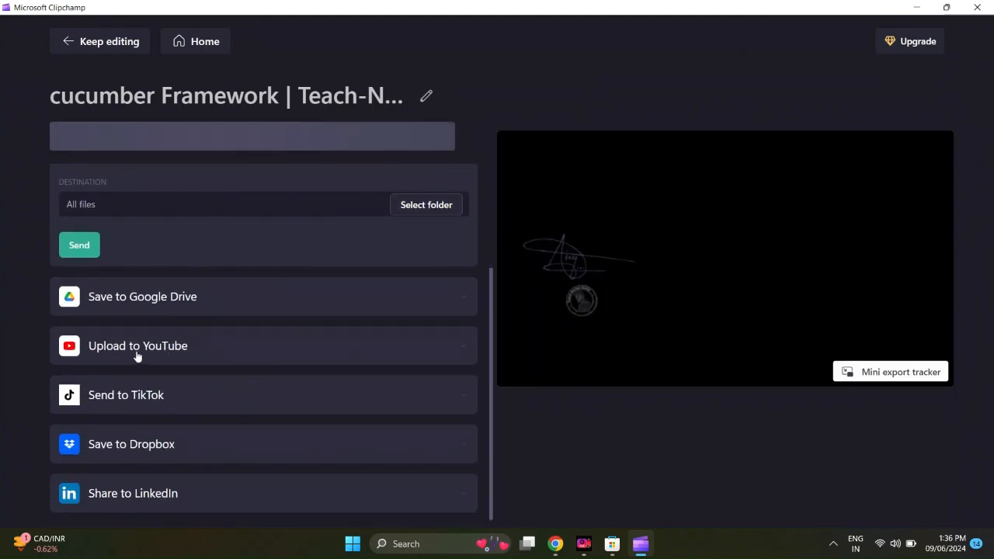
{"action": "mouse_move", "coordinate": [153, 472]}
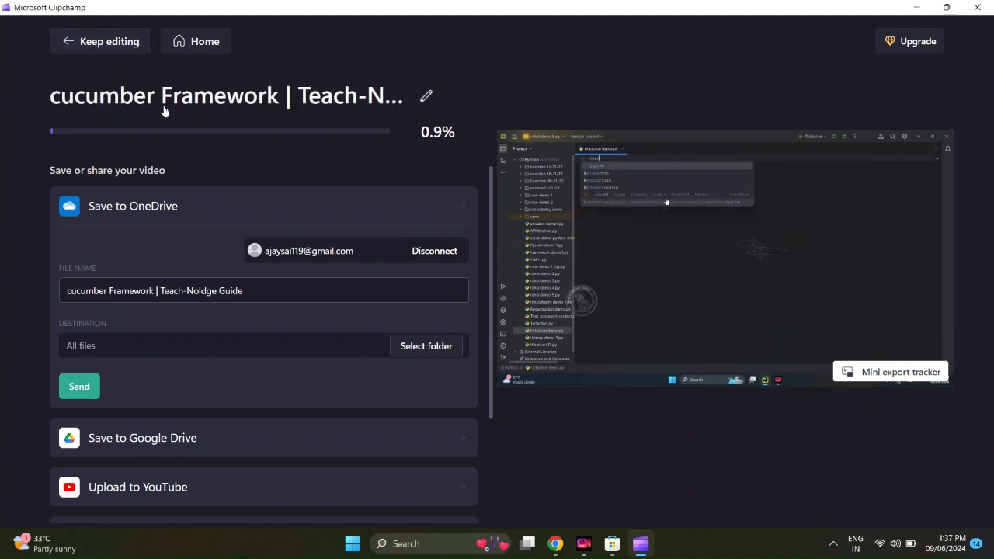
{"action": "left_click", "coordinate": [109, 41]}
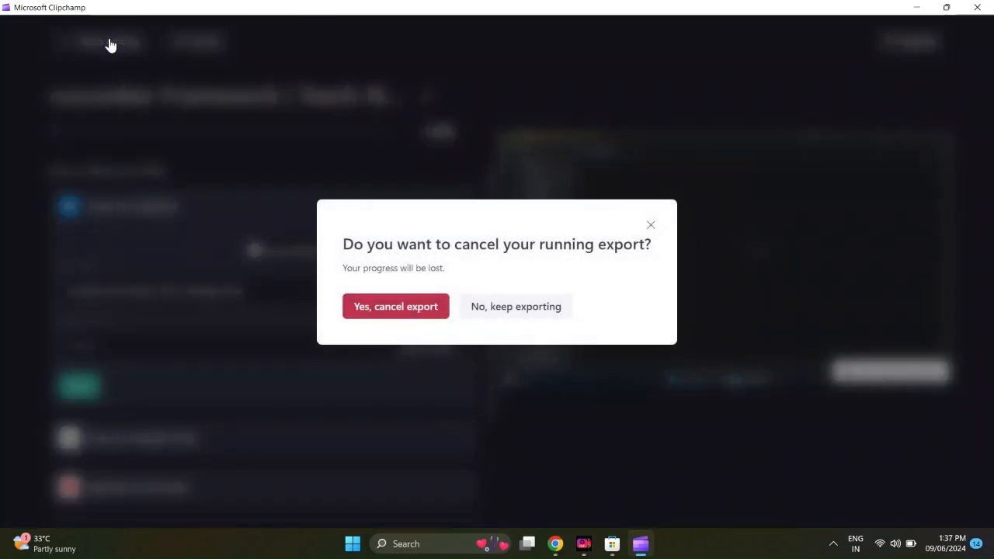